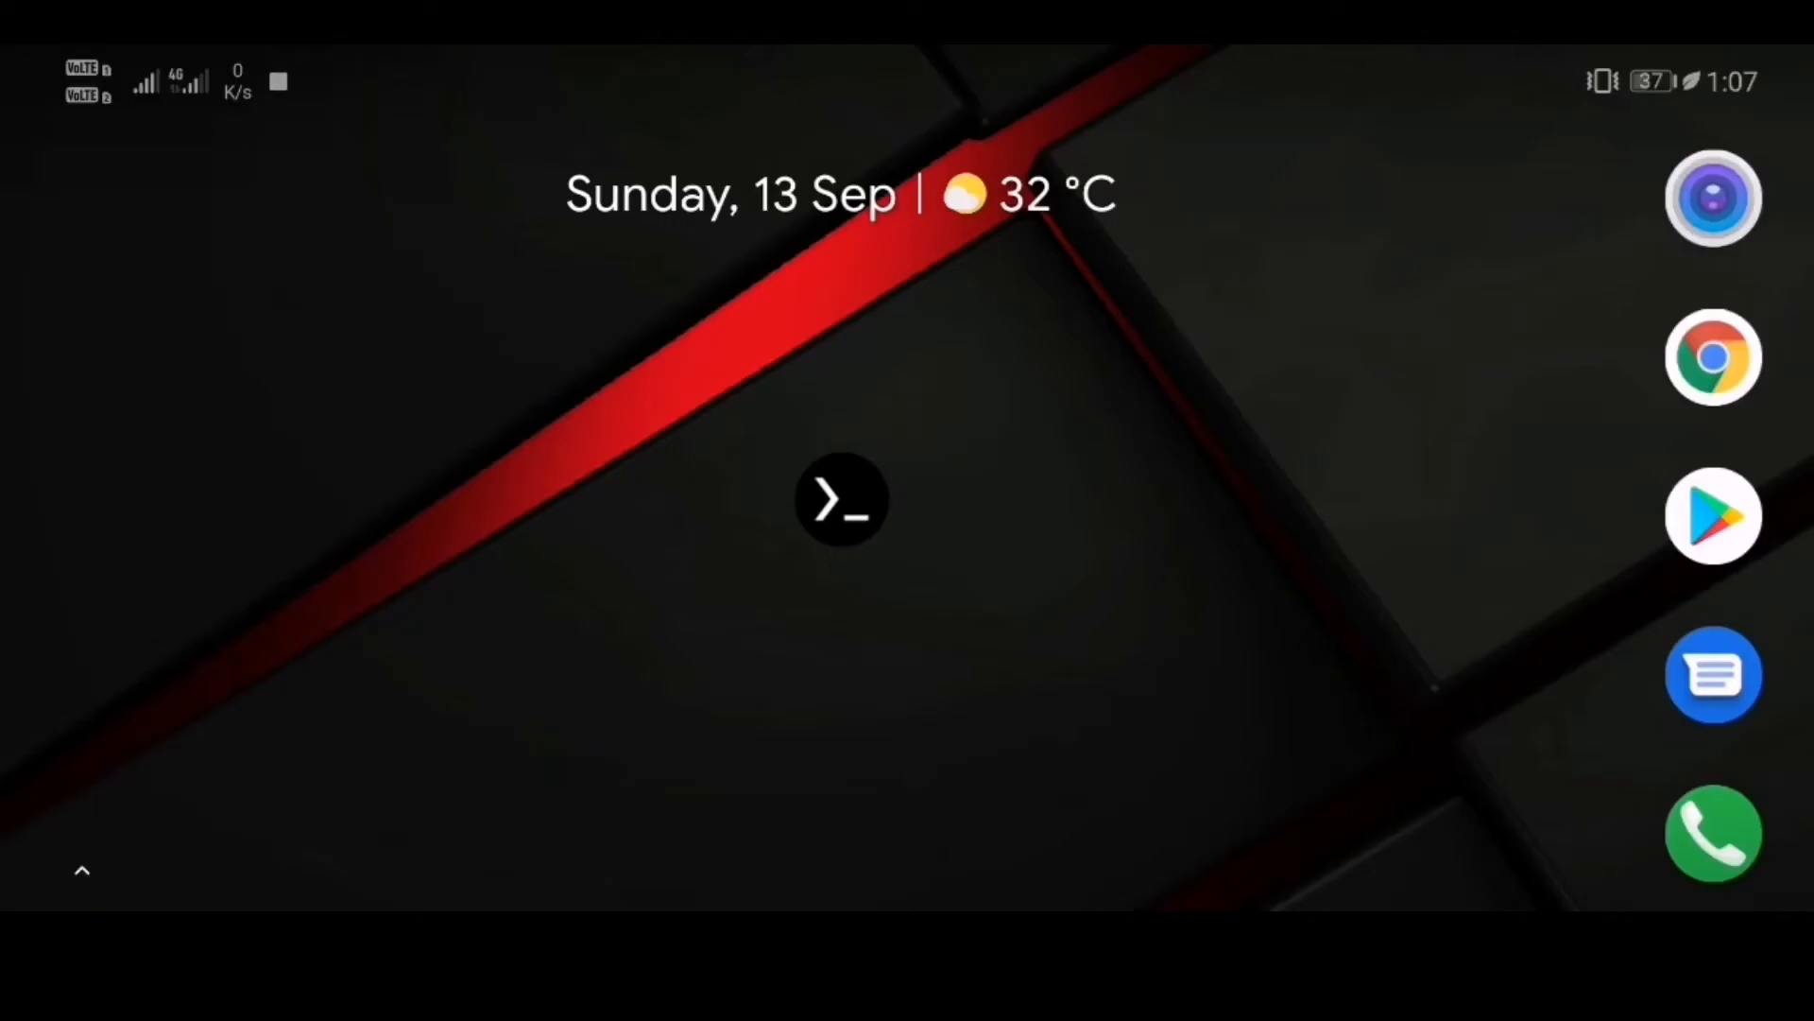
Launch Termux from the Android home screen to reach its welcome prompt
left_click(842, 500)
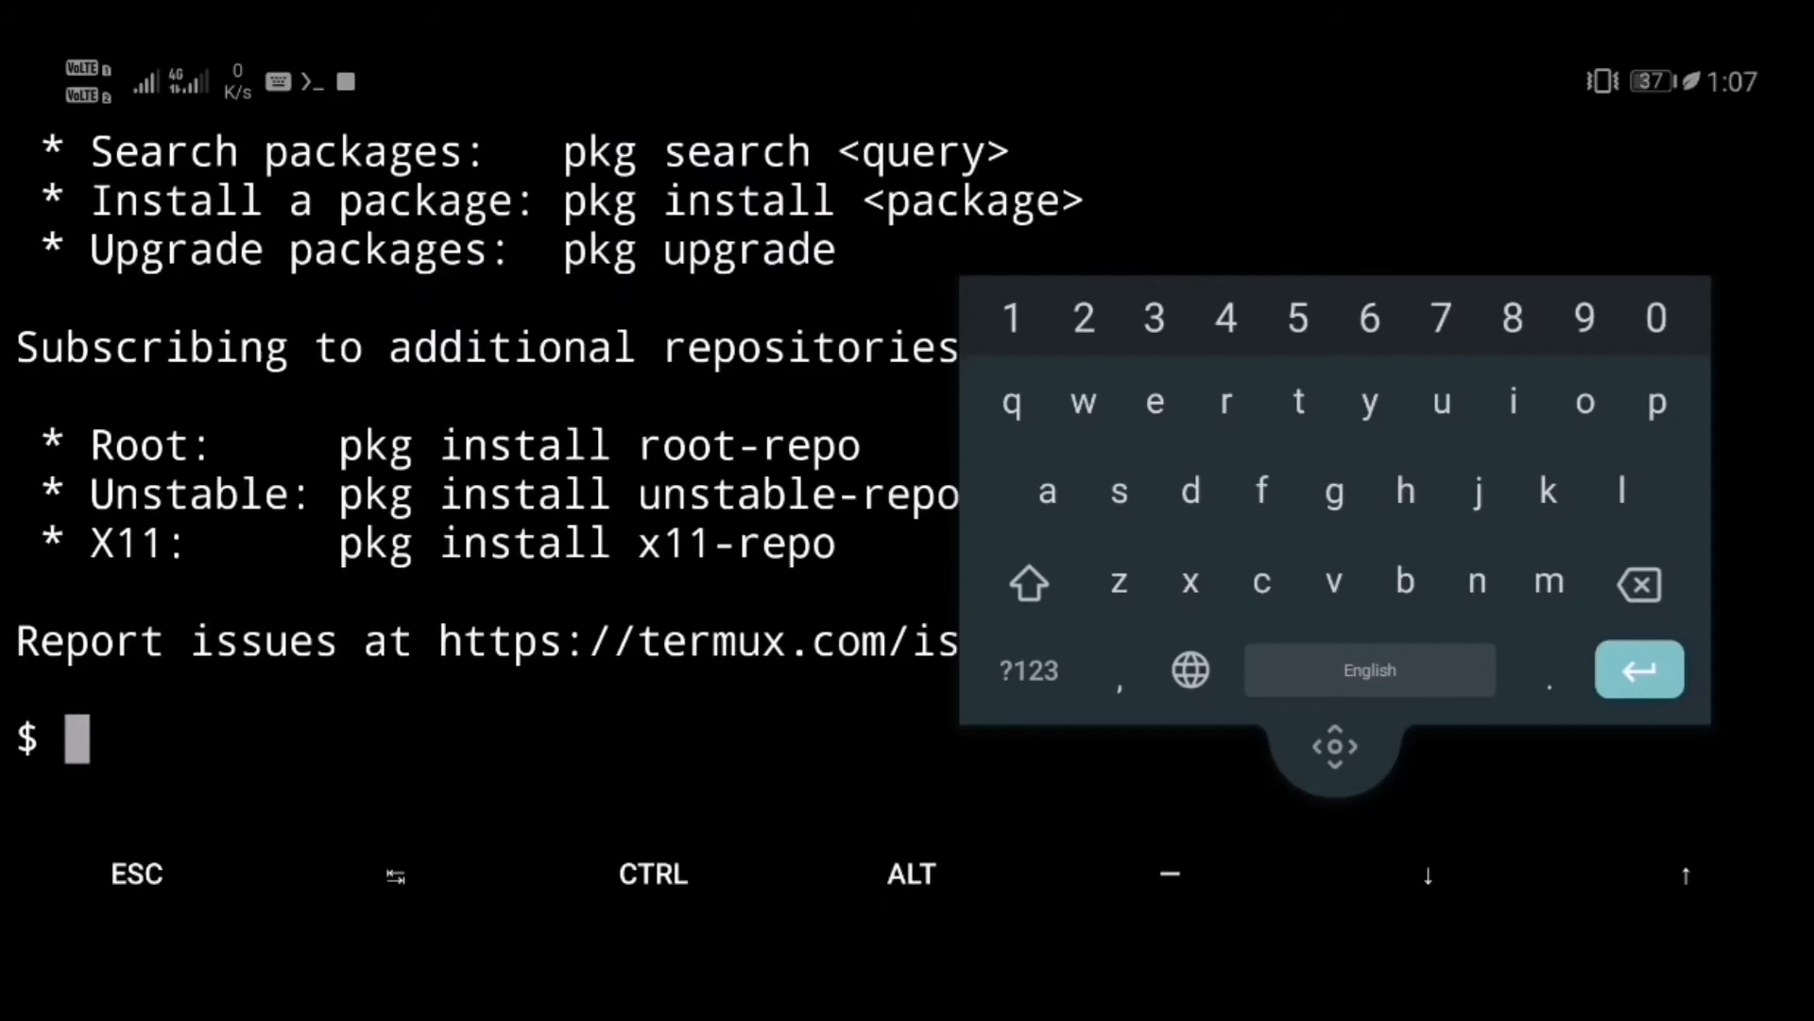
Run pkg up -y to upgrade packages such as nano and debianutils
left_click(1547, 489)
type("pkg up -")
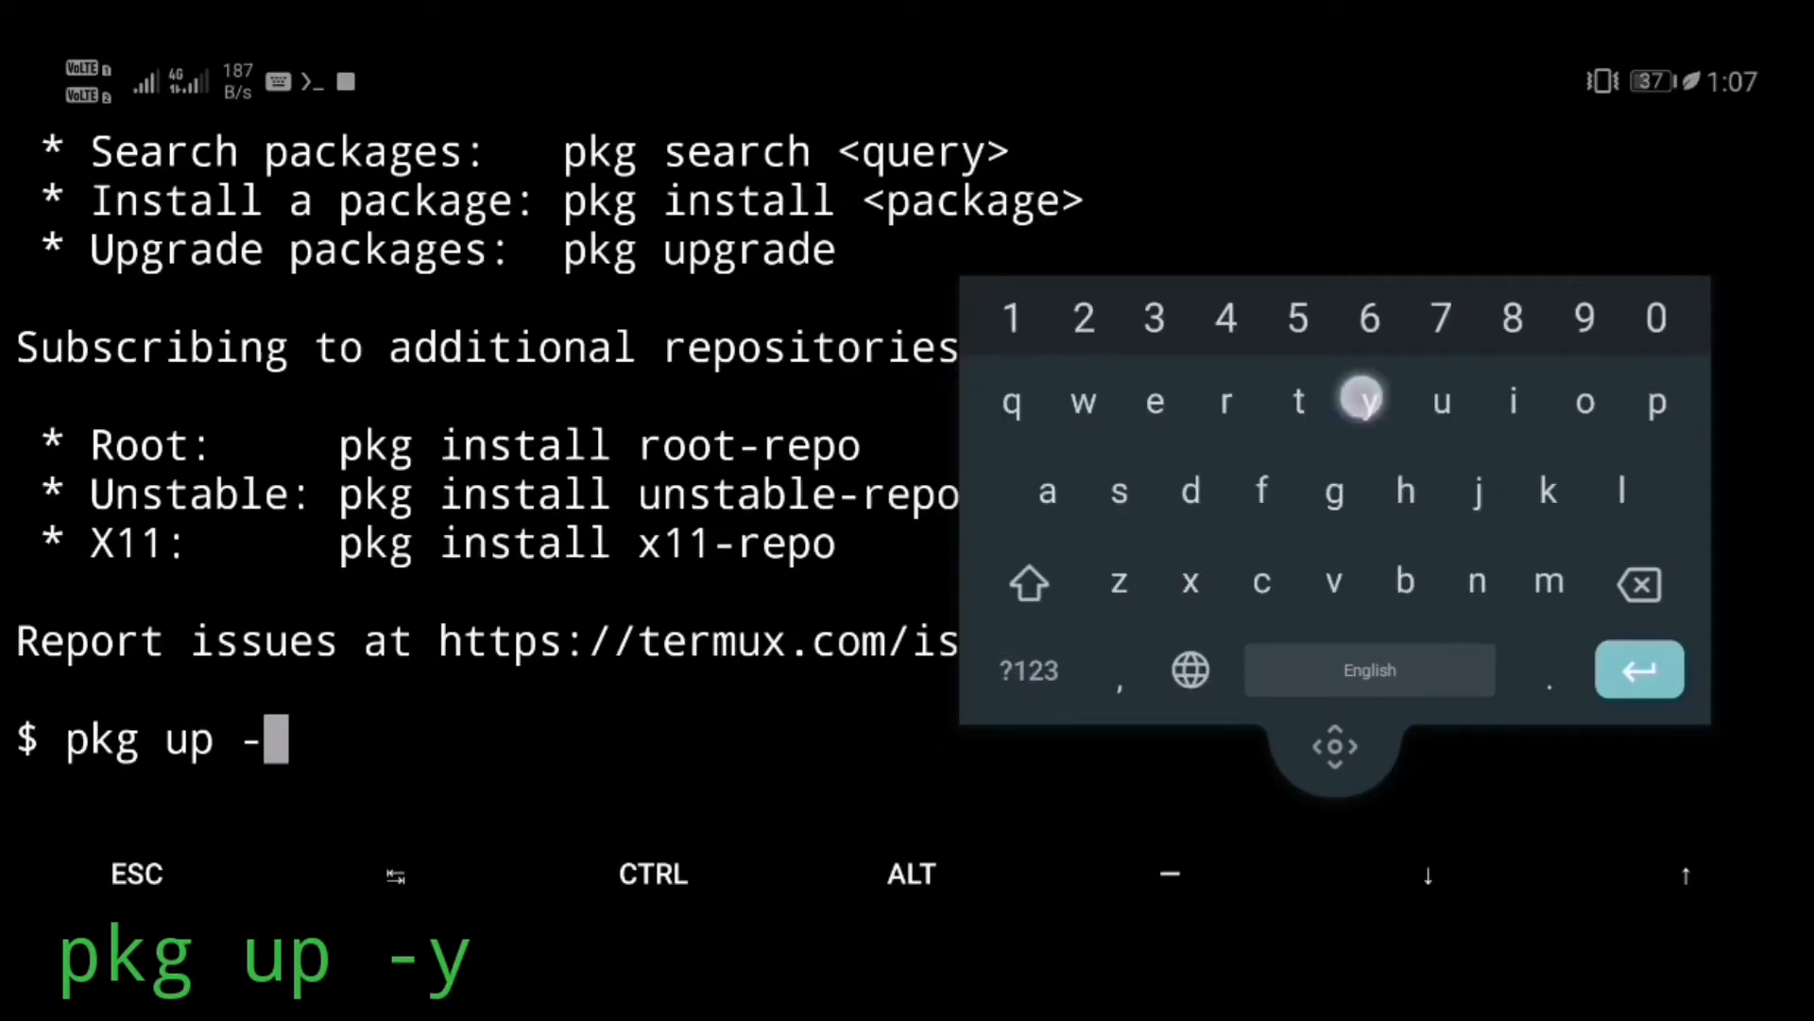
key("enter")
type("pkg install")
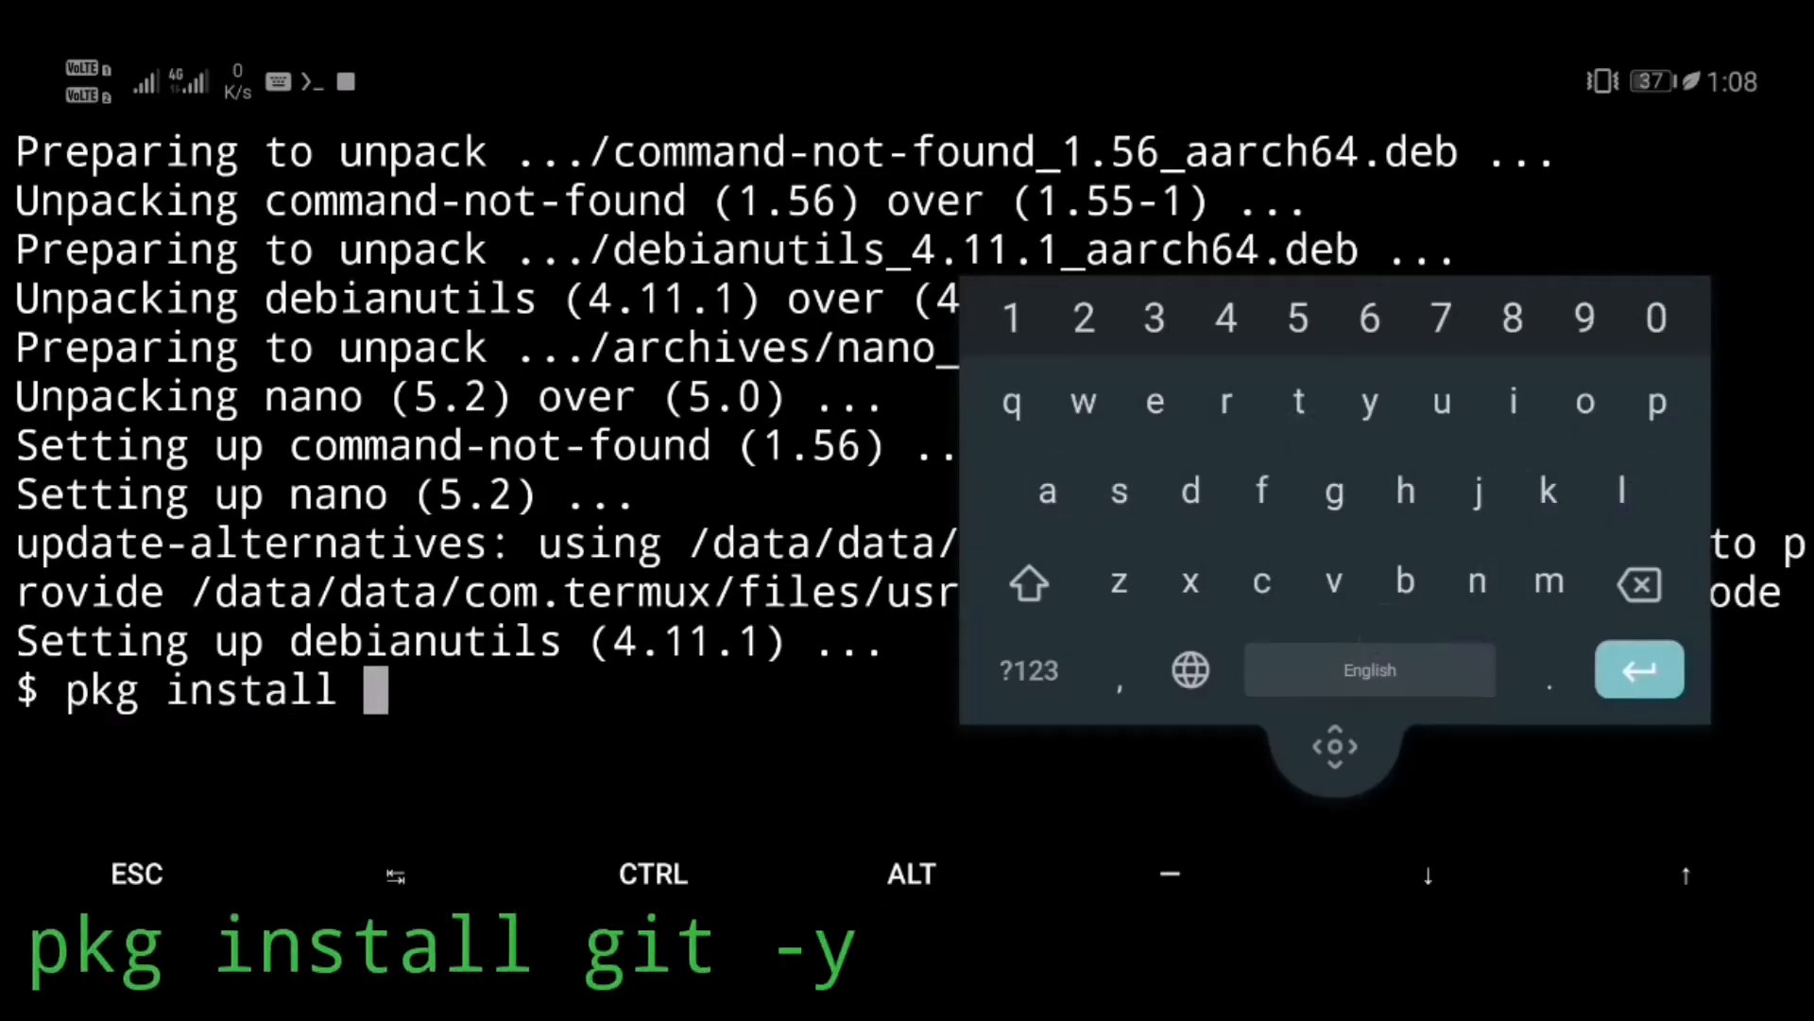
Run pkg install git -y to install git 2.28.0
type("git")
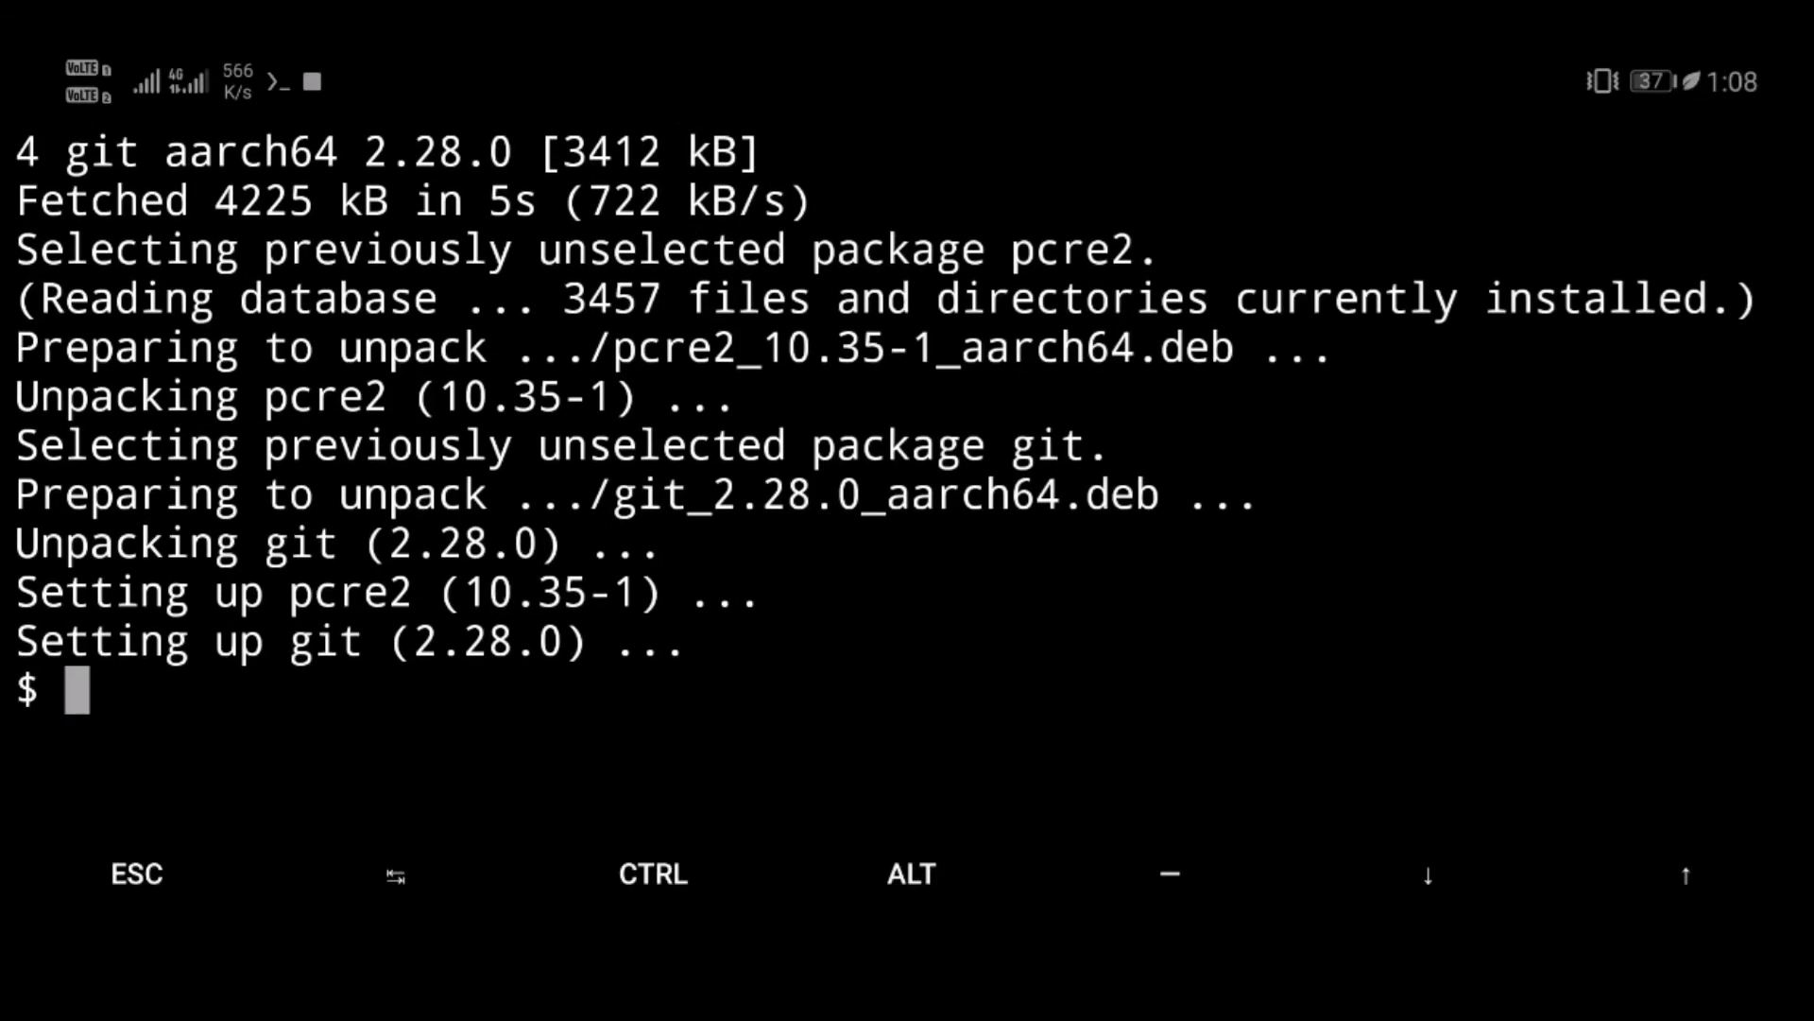
type("git clone https://github.com/te")
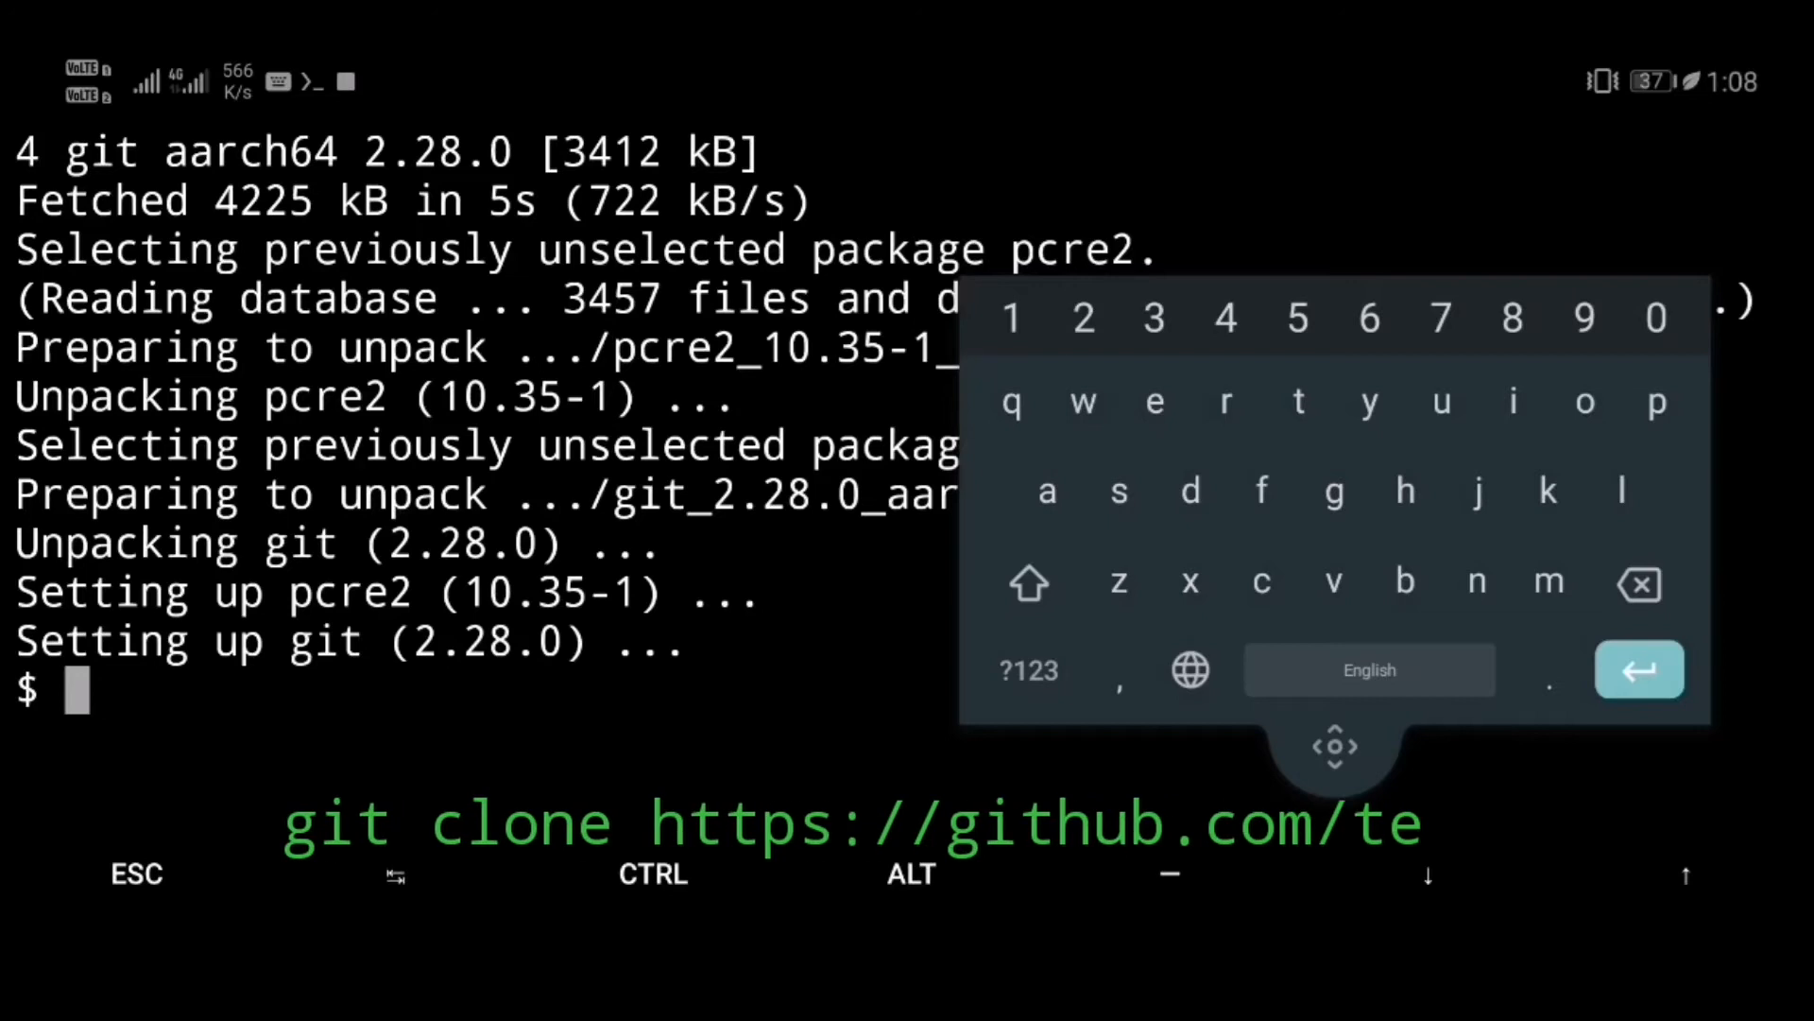
type("git cl")
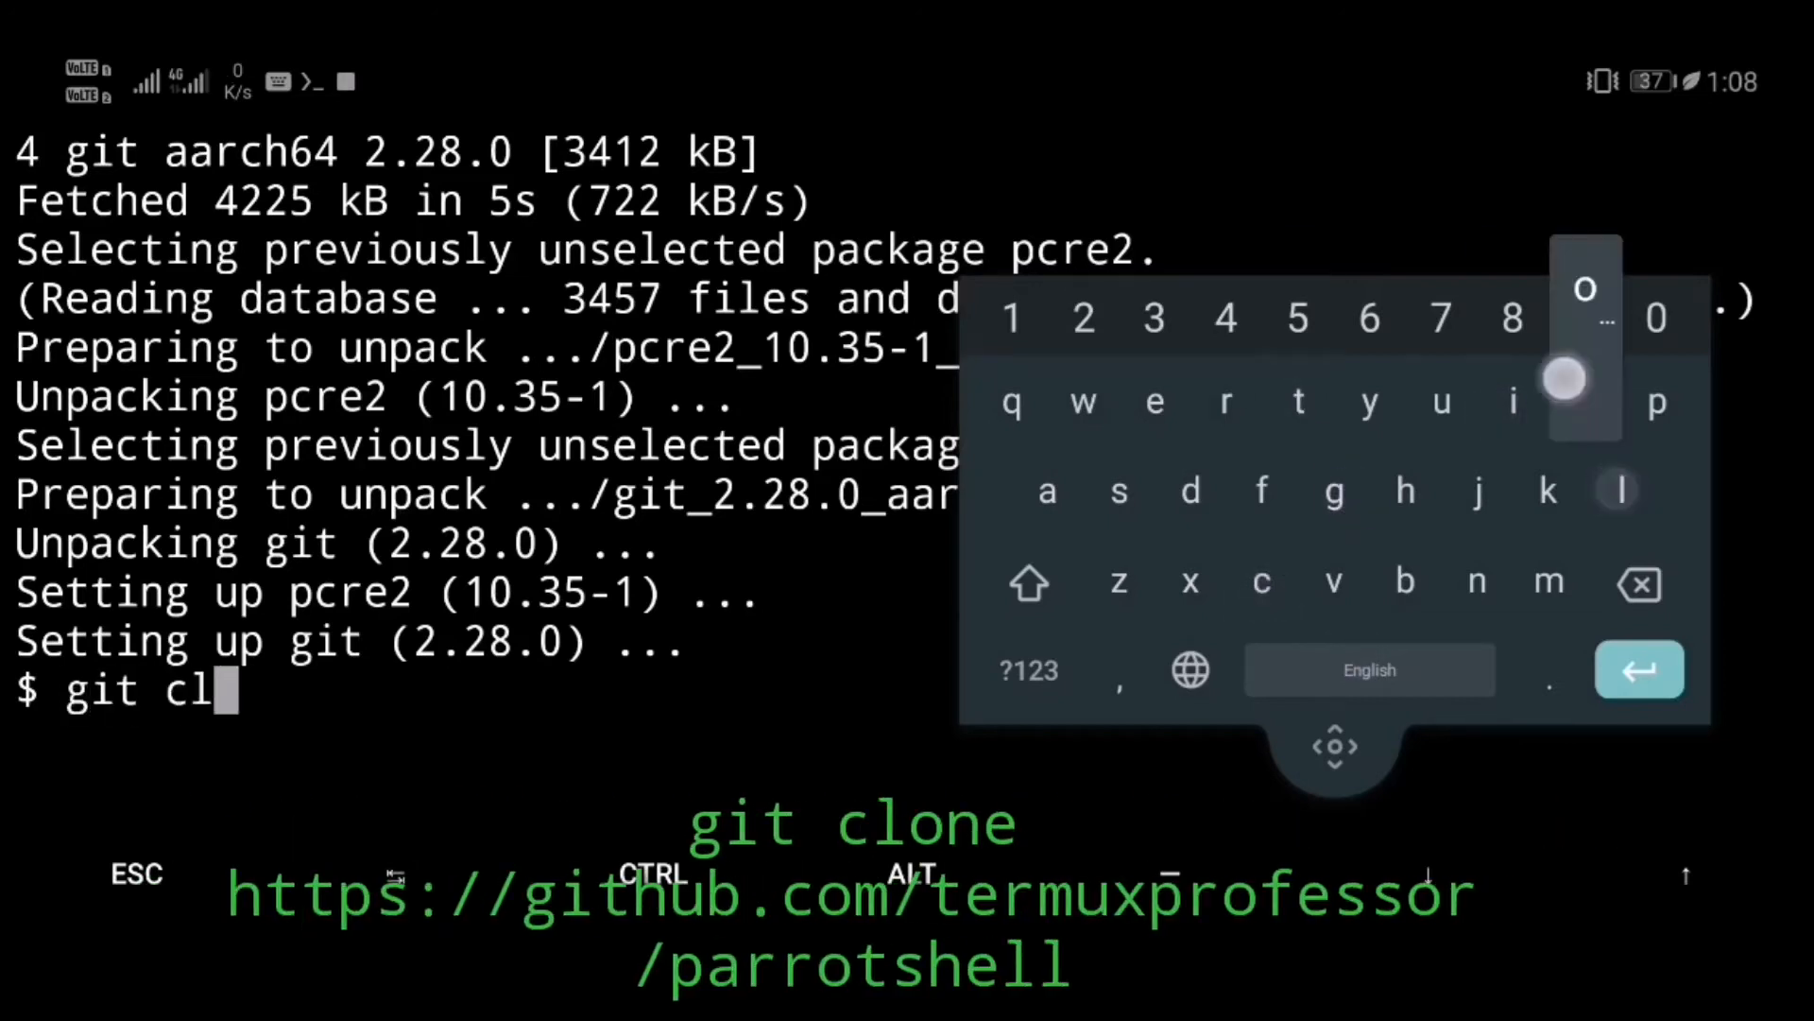
type("one https://github")
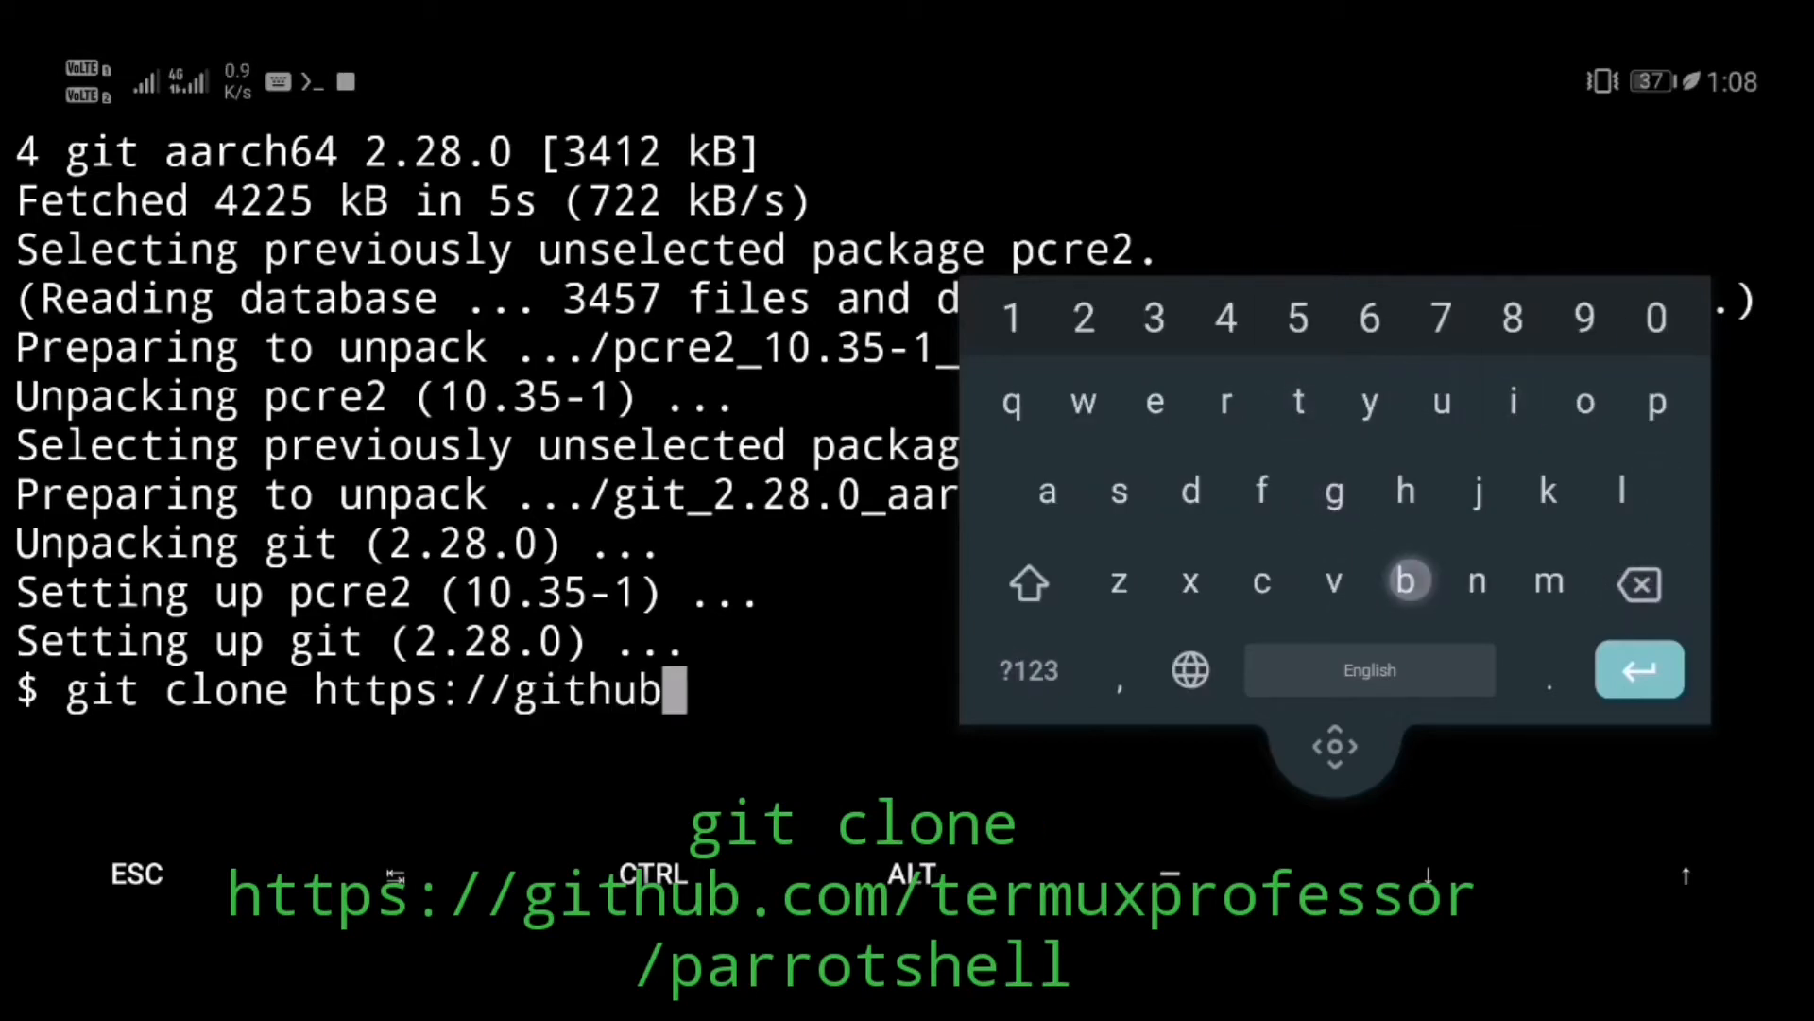
type(".com/te")
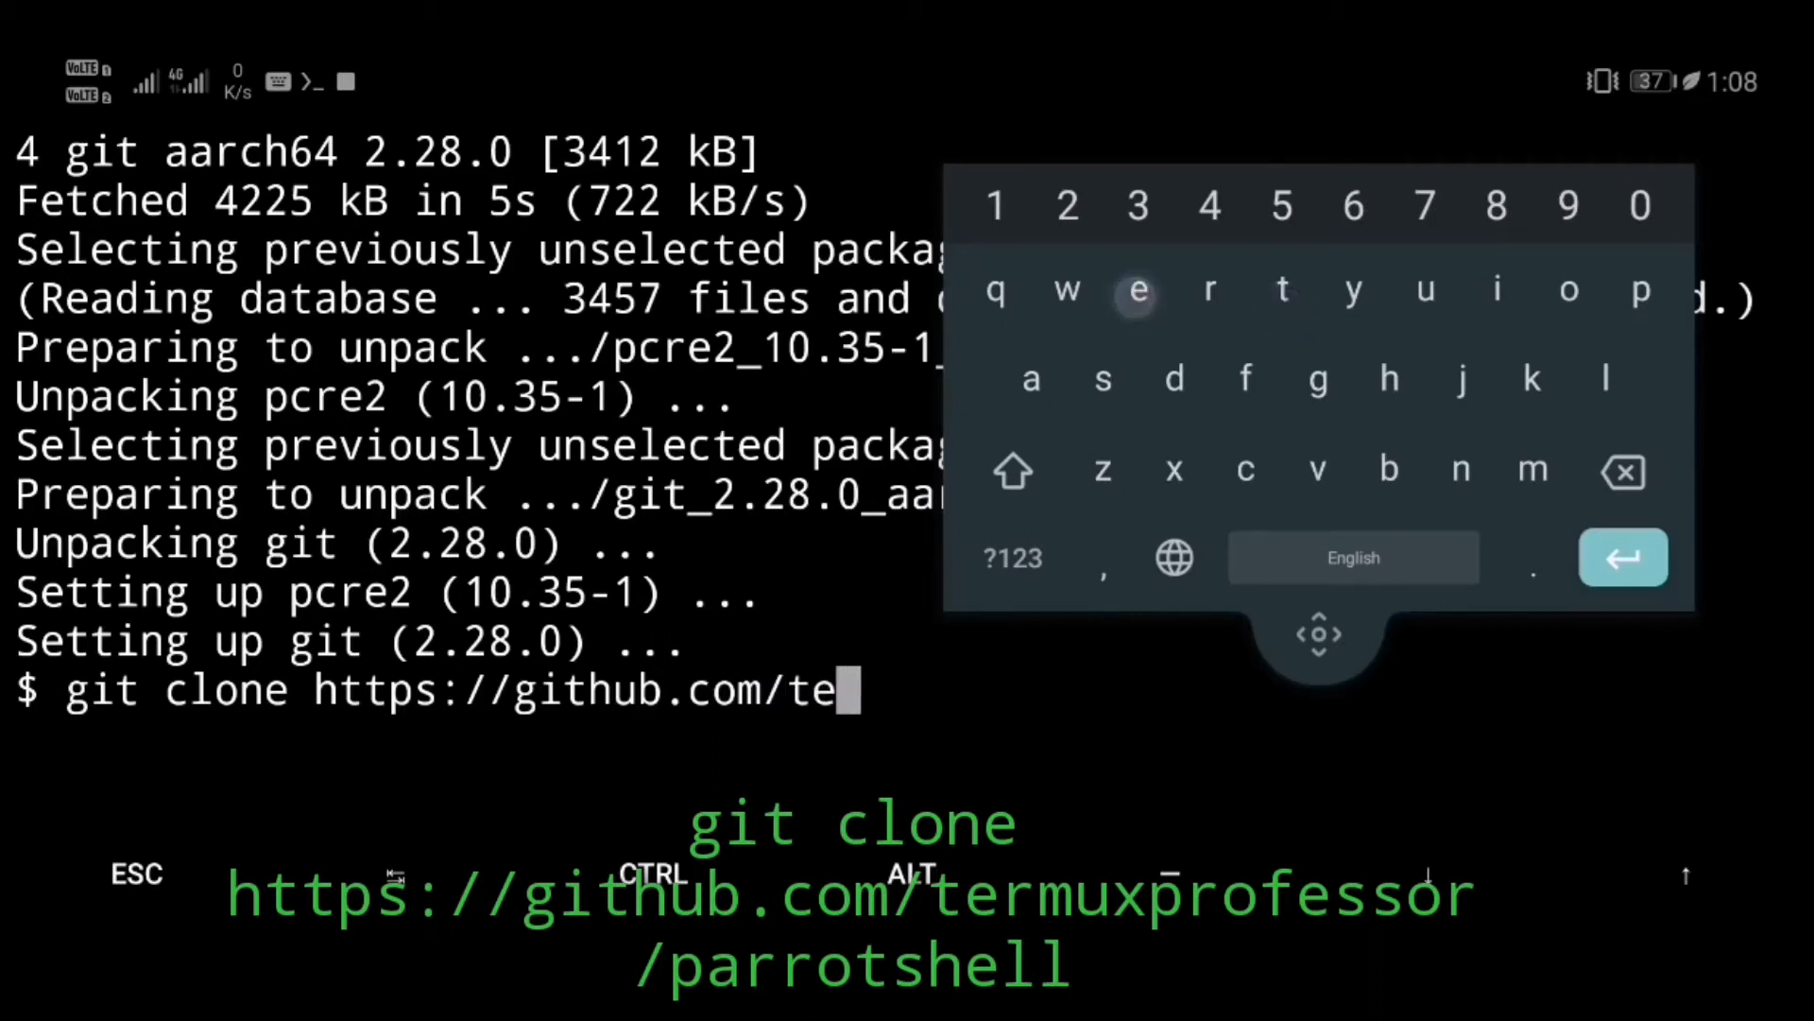
type("rmuxprofessor/parrotshe")
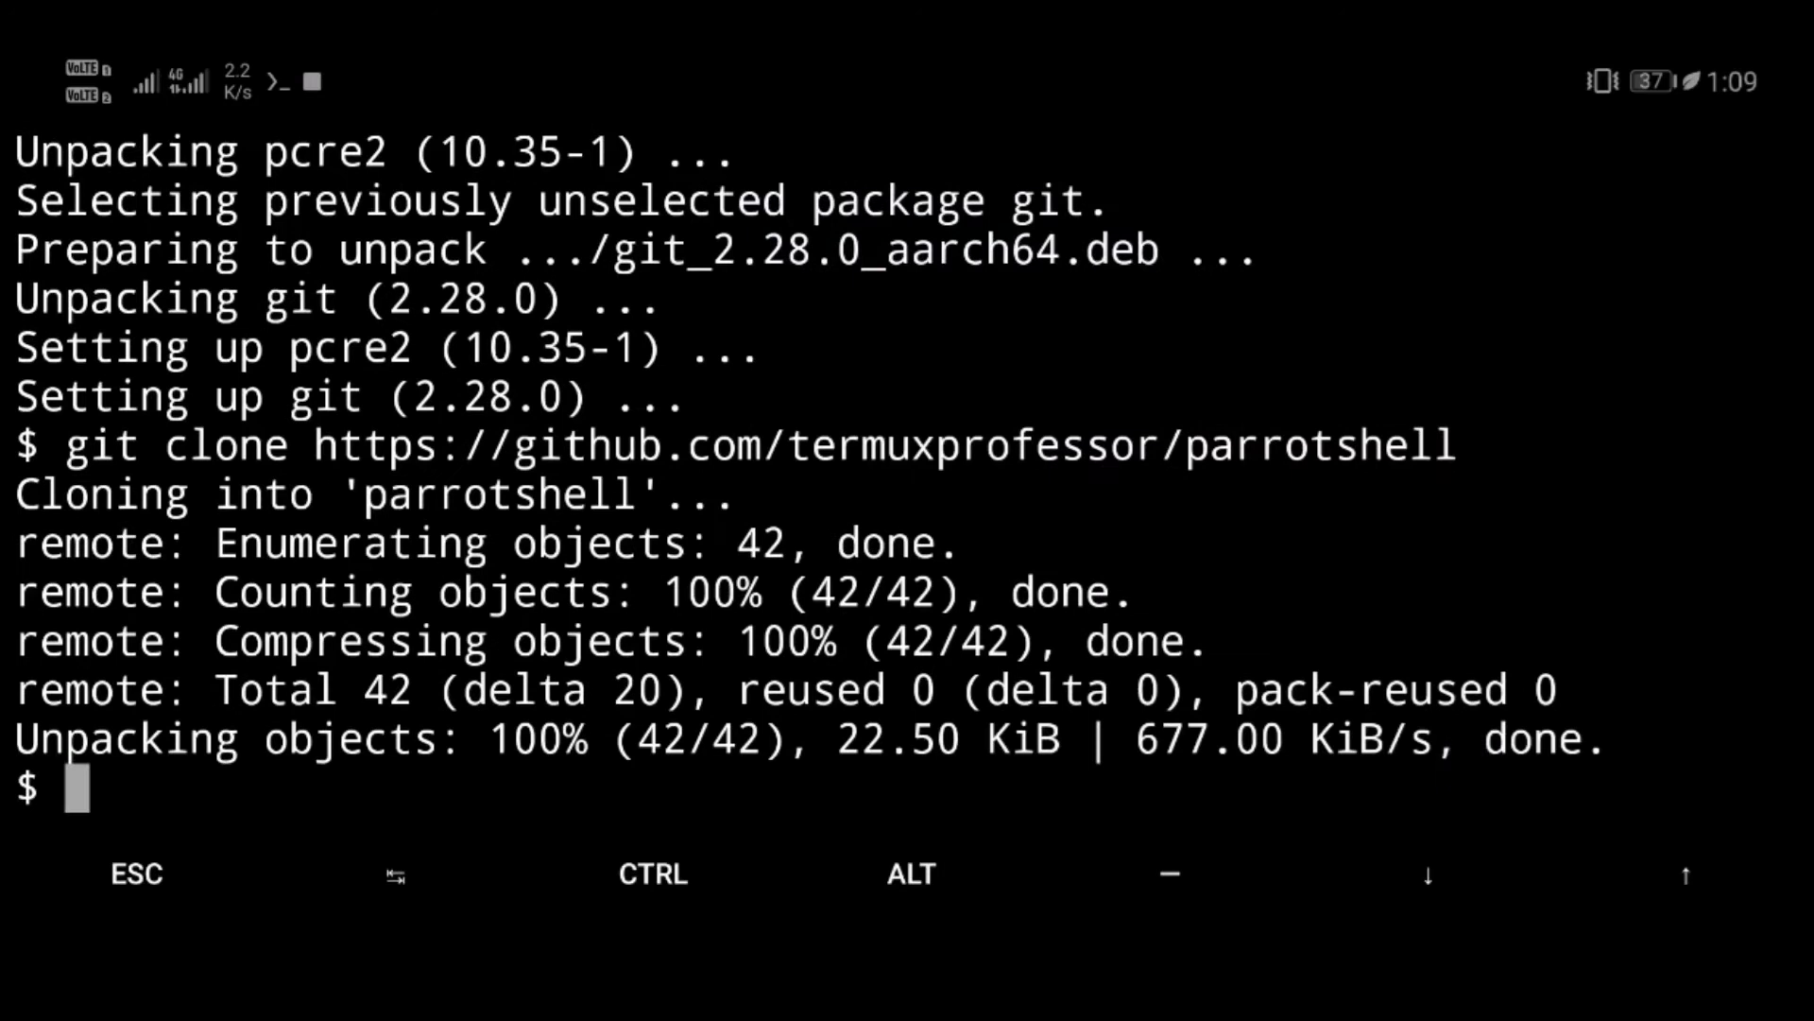
List the home folder, cd into parrotshell, and list install.sh and uninstall.sh
type("l")
type("cd parrotshek")
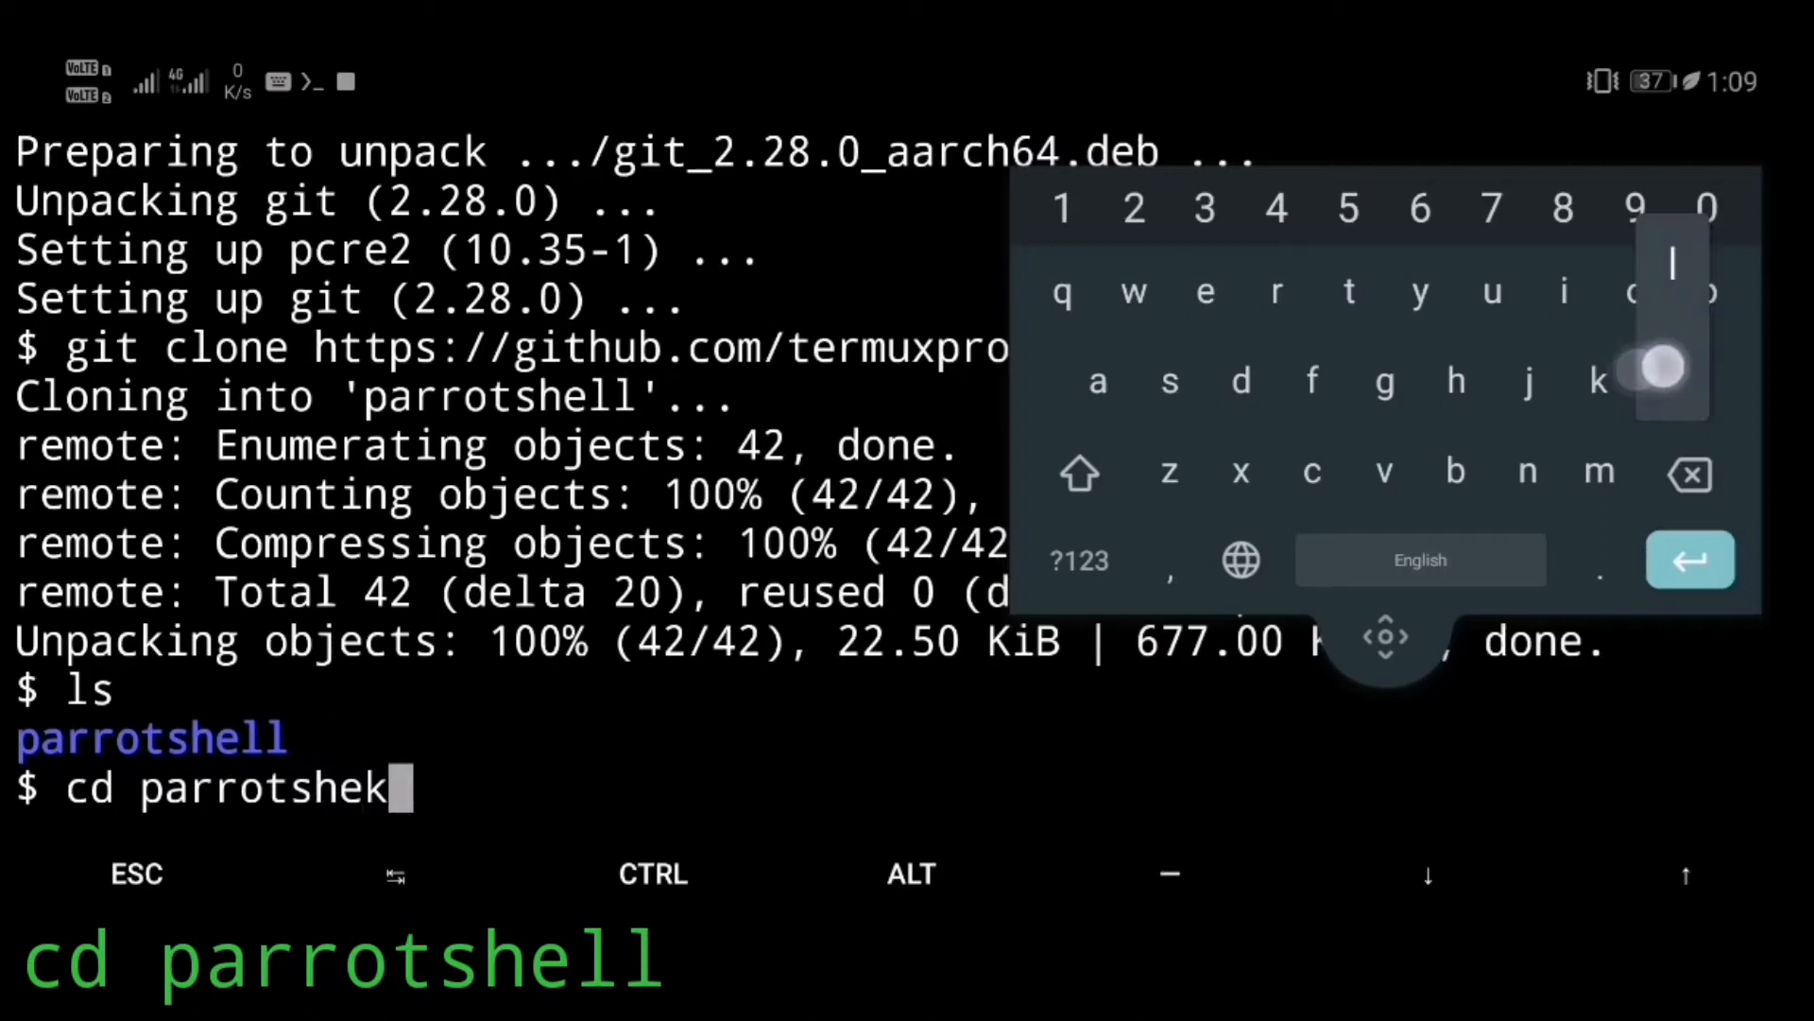
type("ll")
type("chmod +")
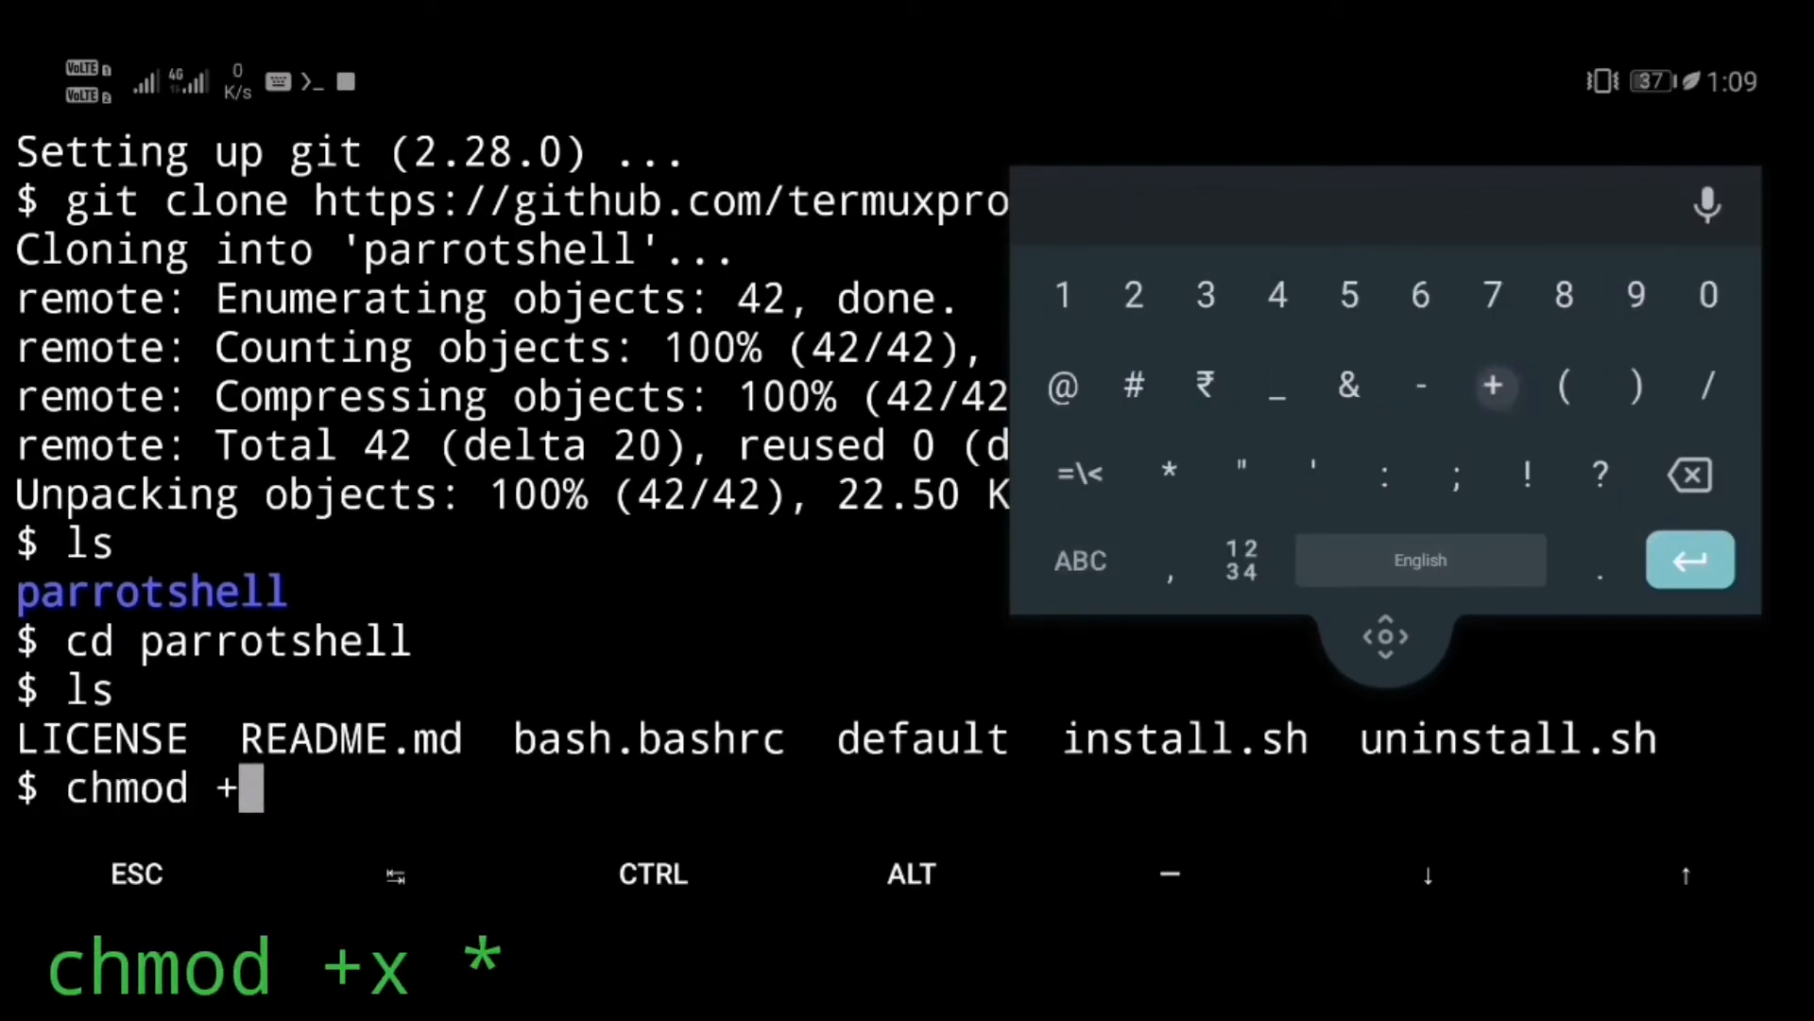
Run chmod +x * in parrotshell and list the files, now shown green
type("x")
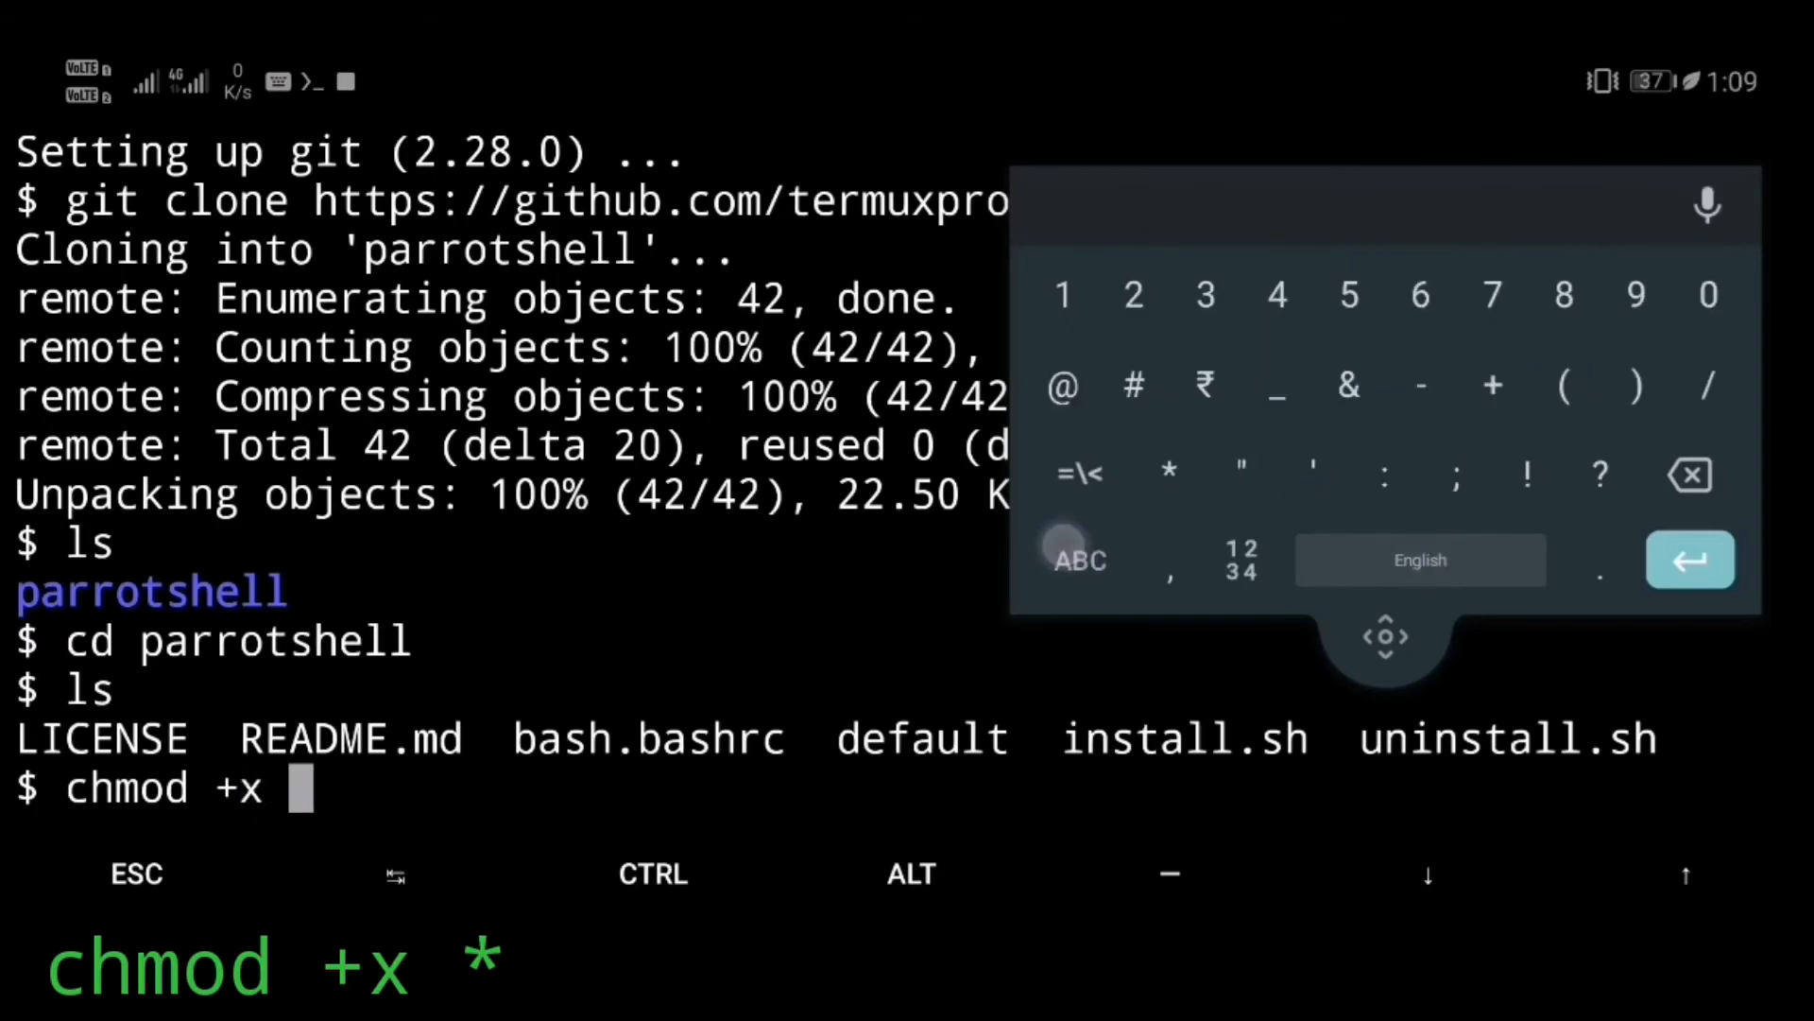
key("Enter")
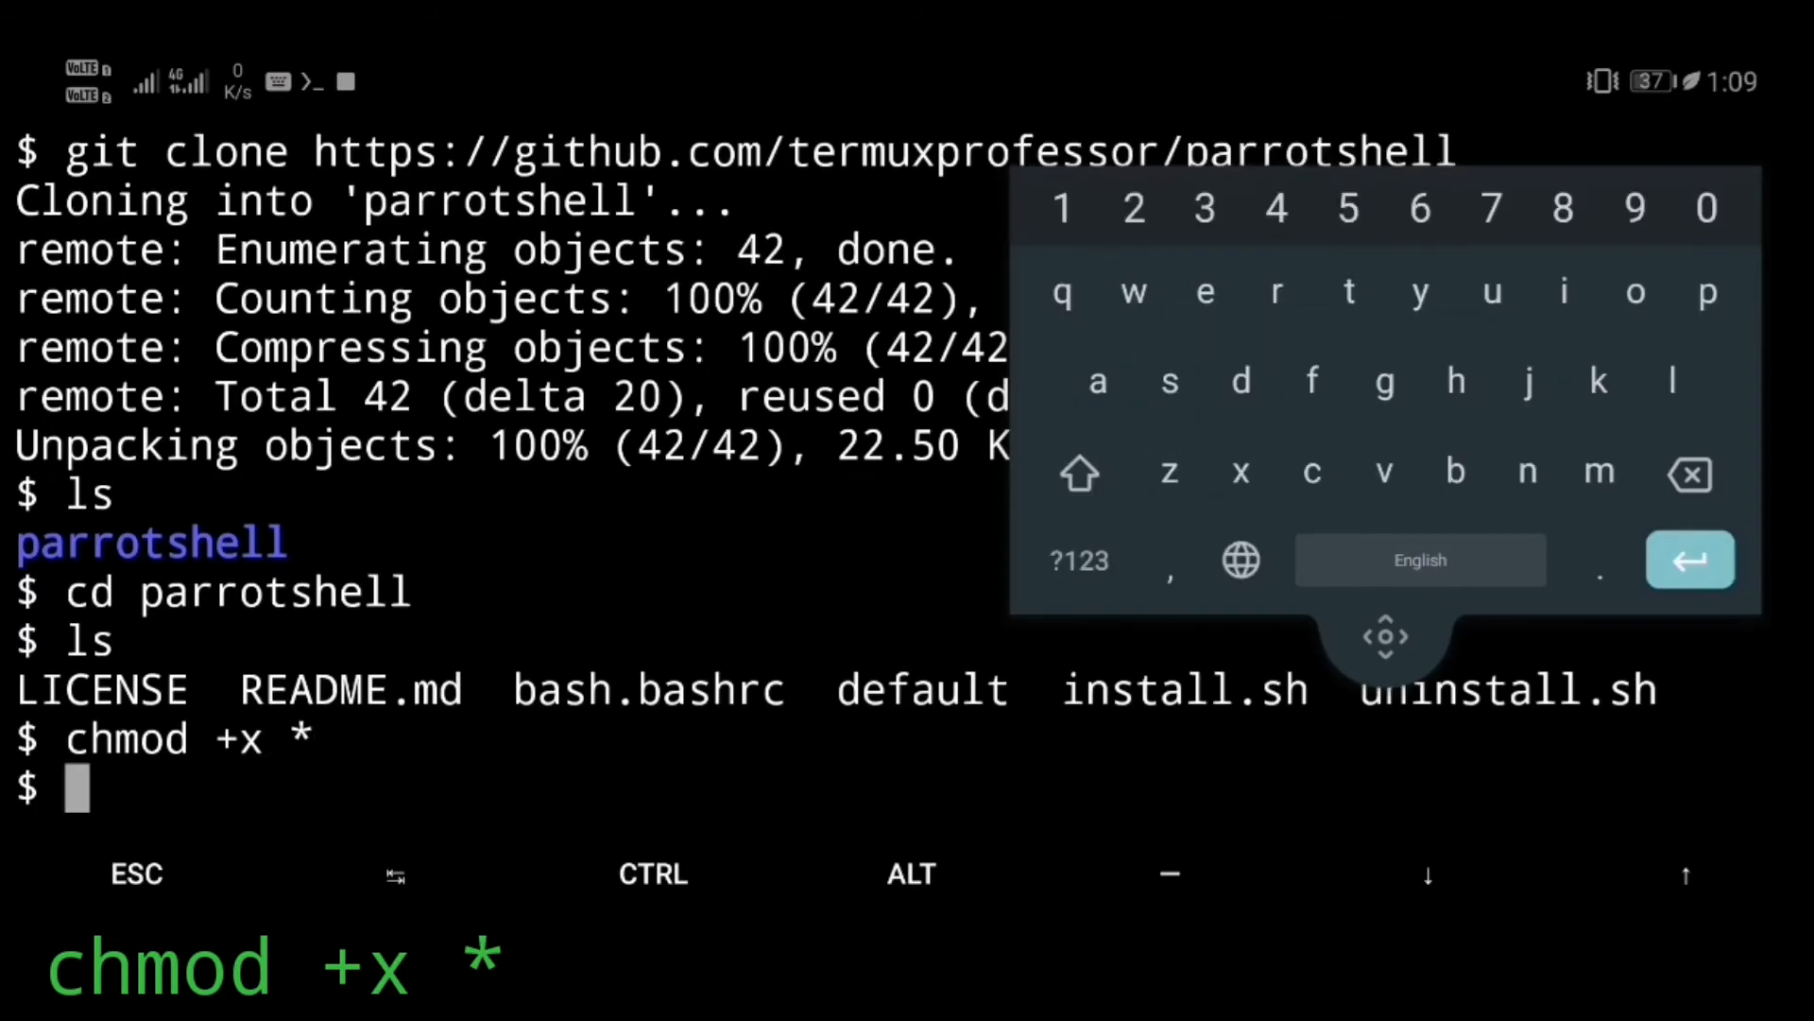
key("Enter")
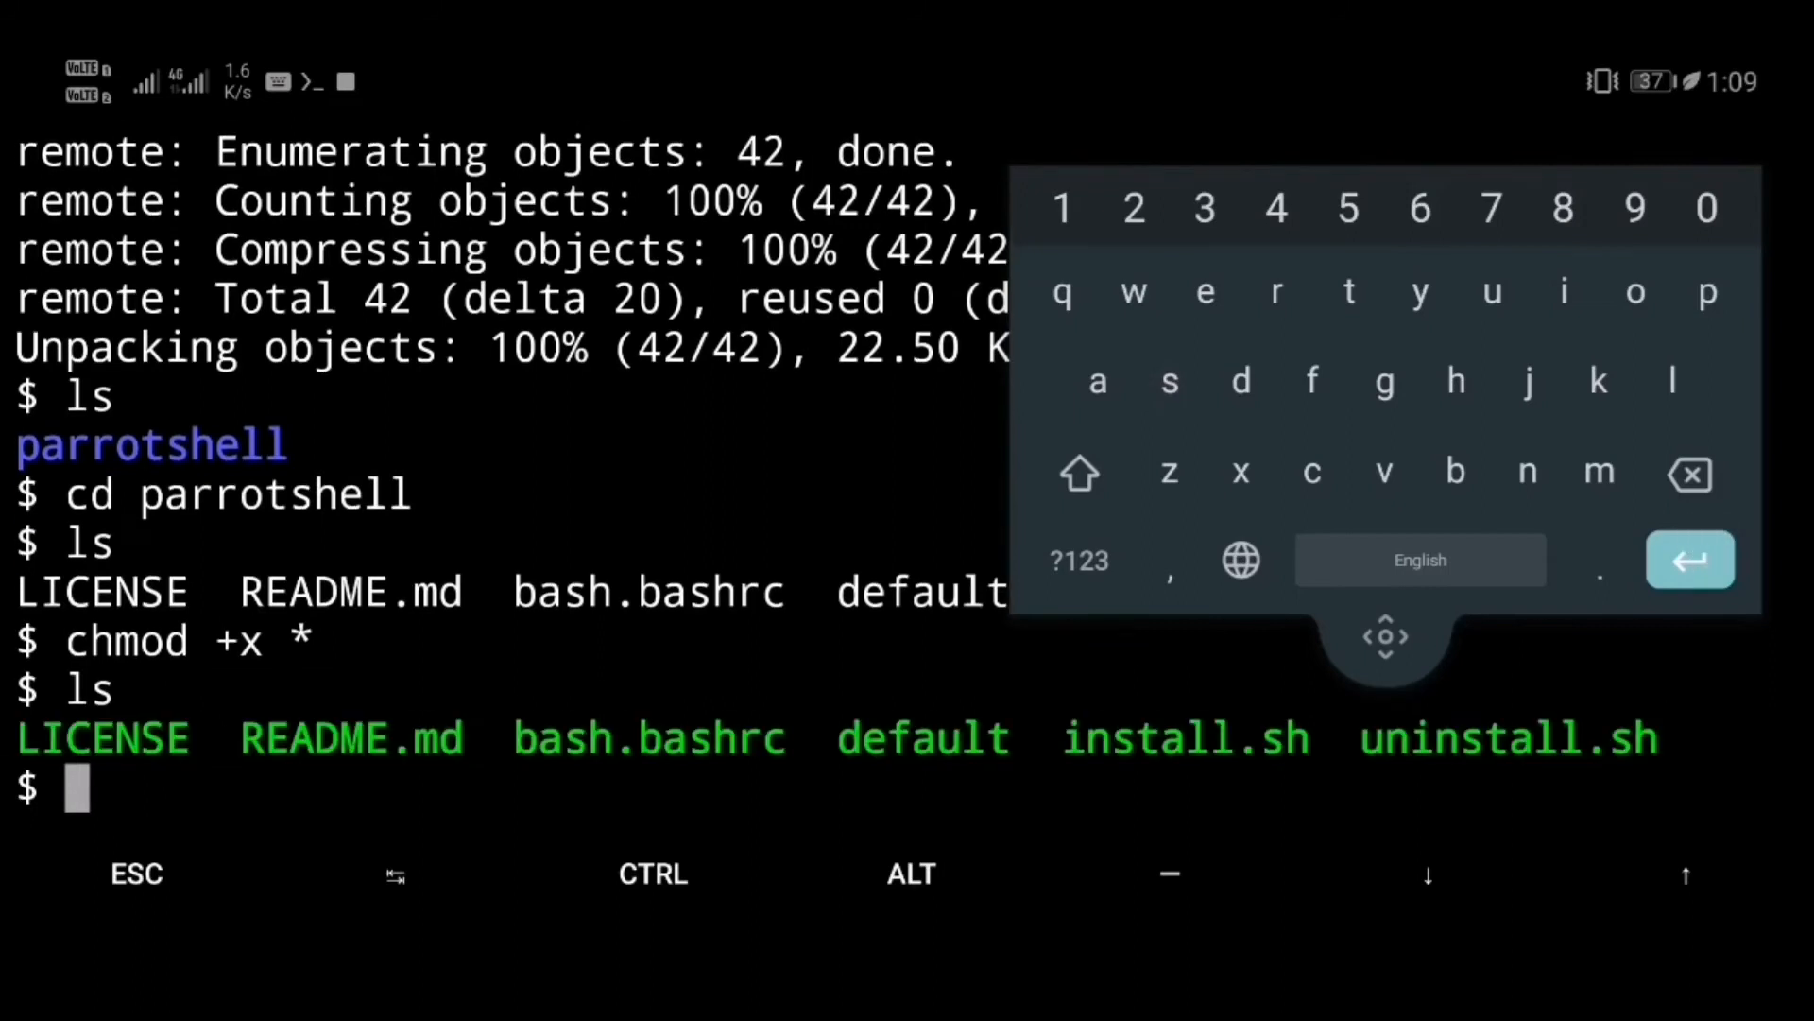
type("ash install")
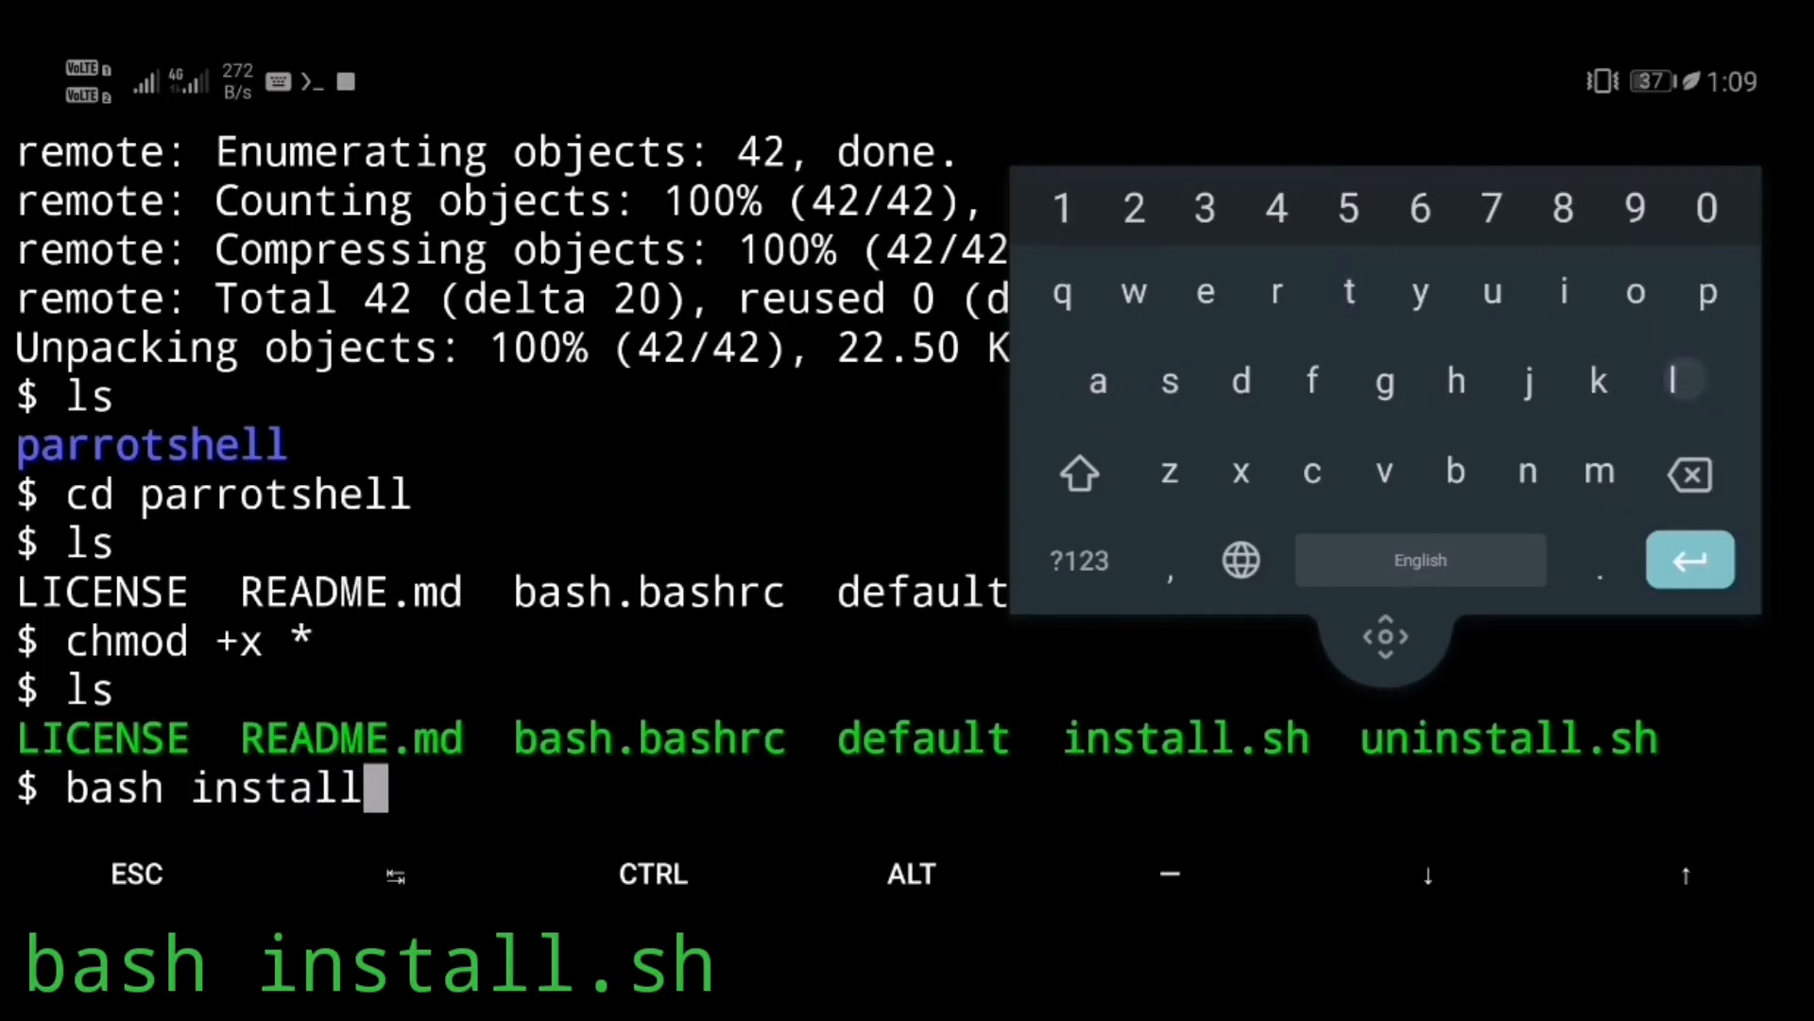
Run bash install.sh, answer yes, then exit to the home screen
type(".sh")
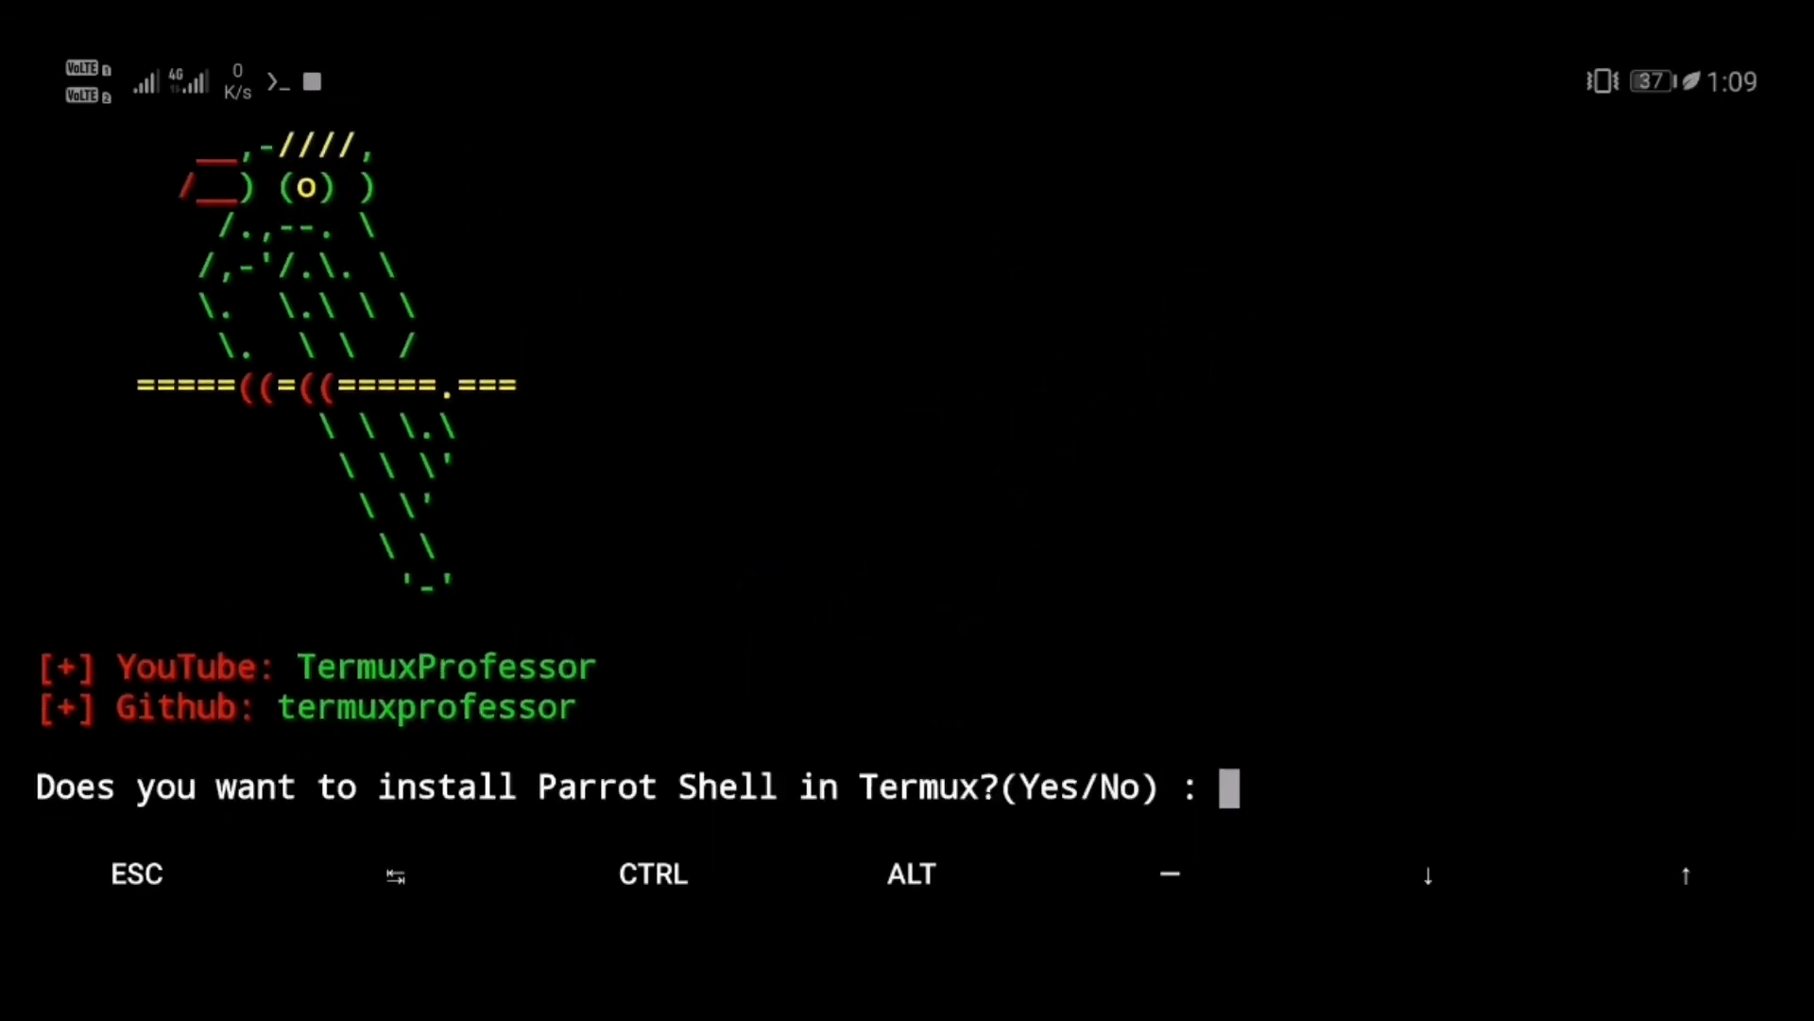
type("yes")
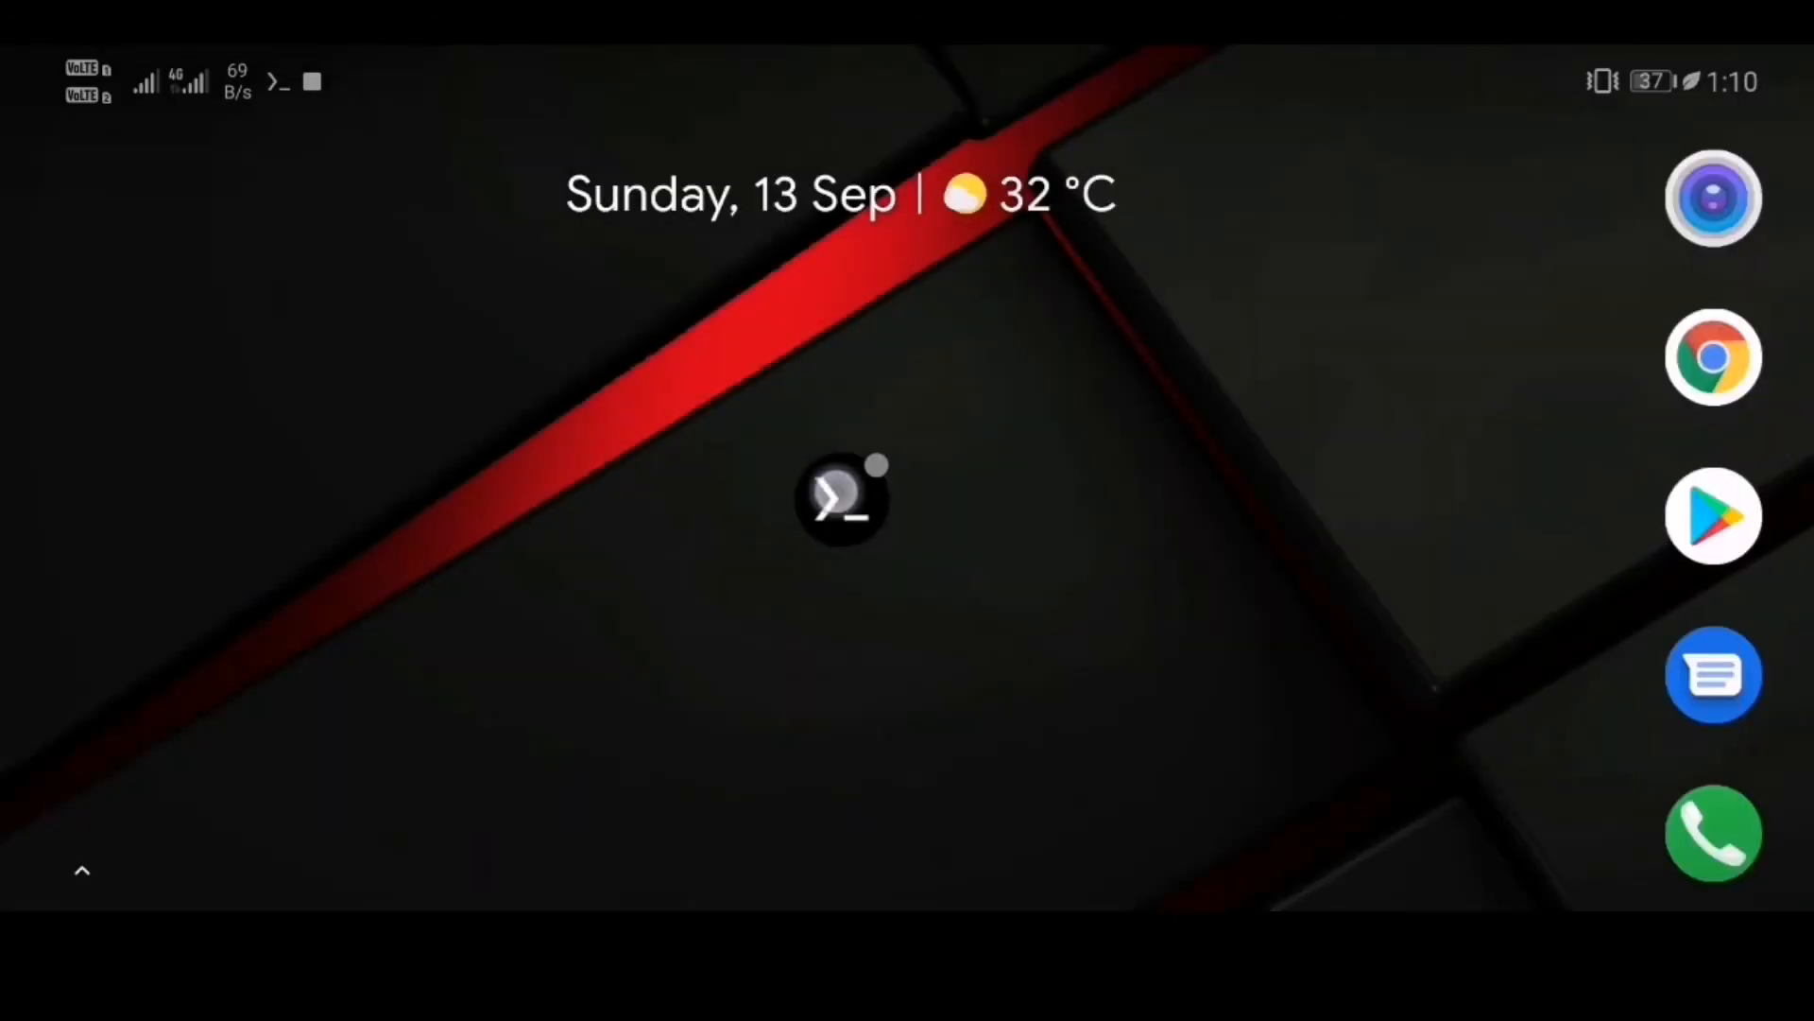
Tap the Termux icon to open a session with the Parrot Shell banner
left_click(841, 498)
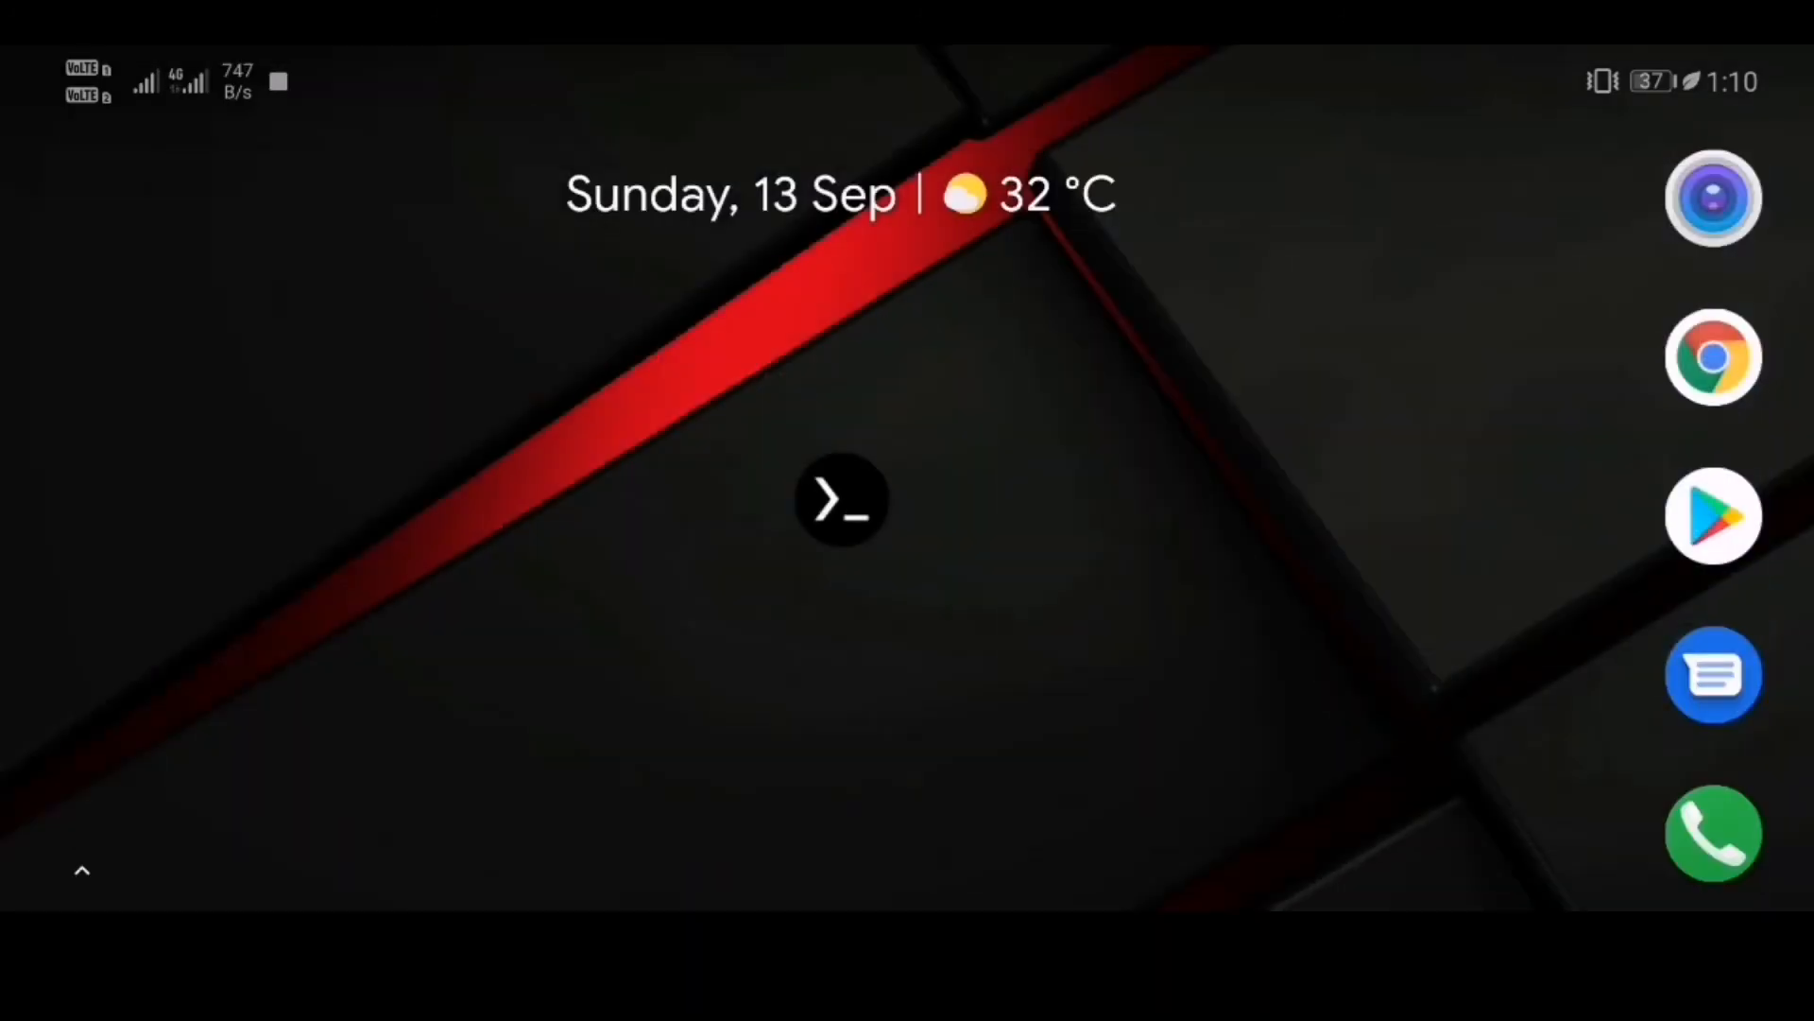
left_click(842, 501)
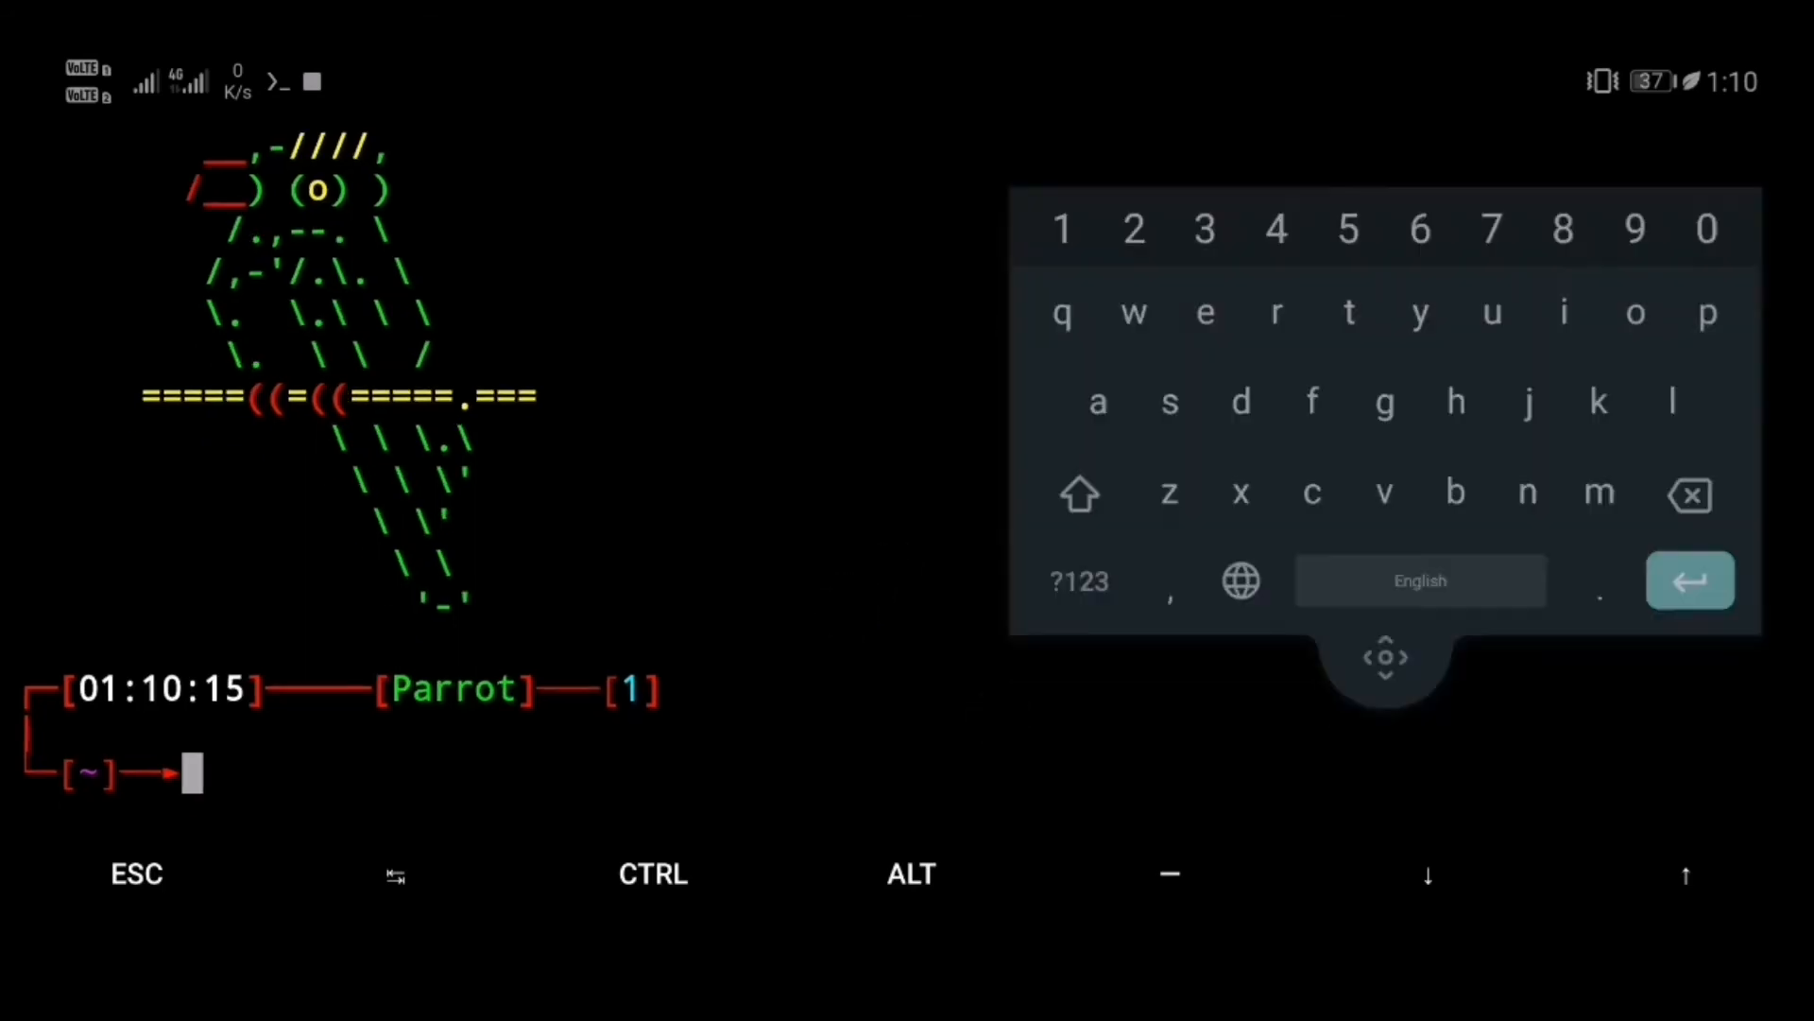
List files, cd into parrotshell, and type bash uninstall.sh at the Parrot prompt
type("ls")
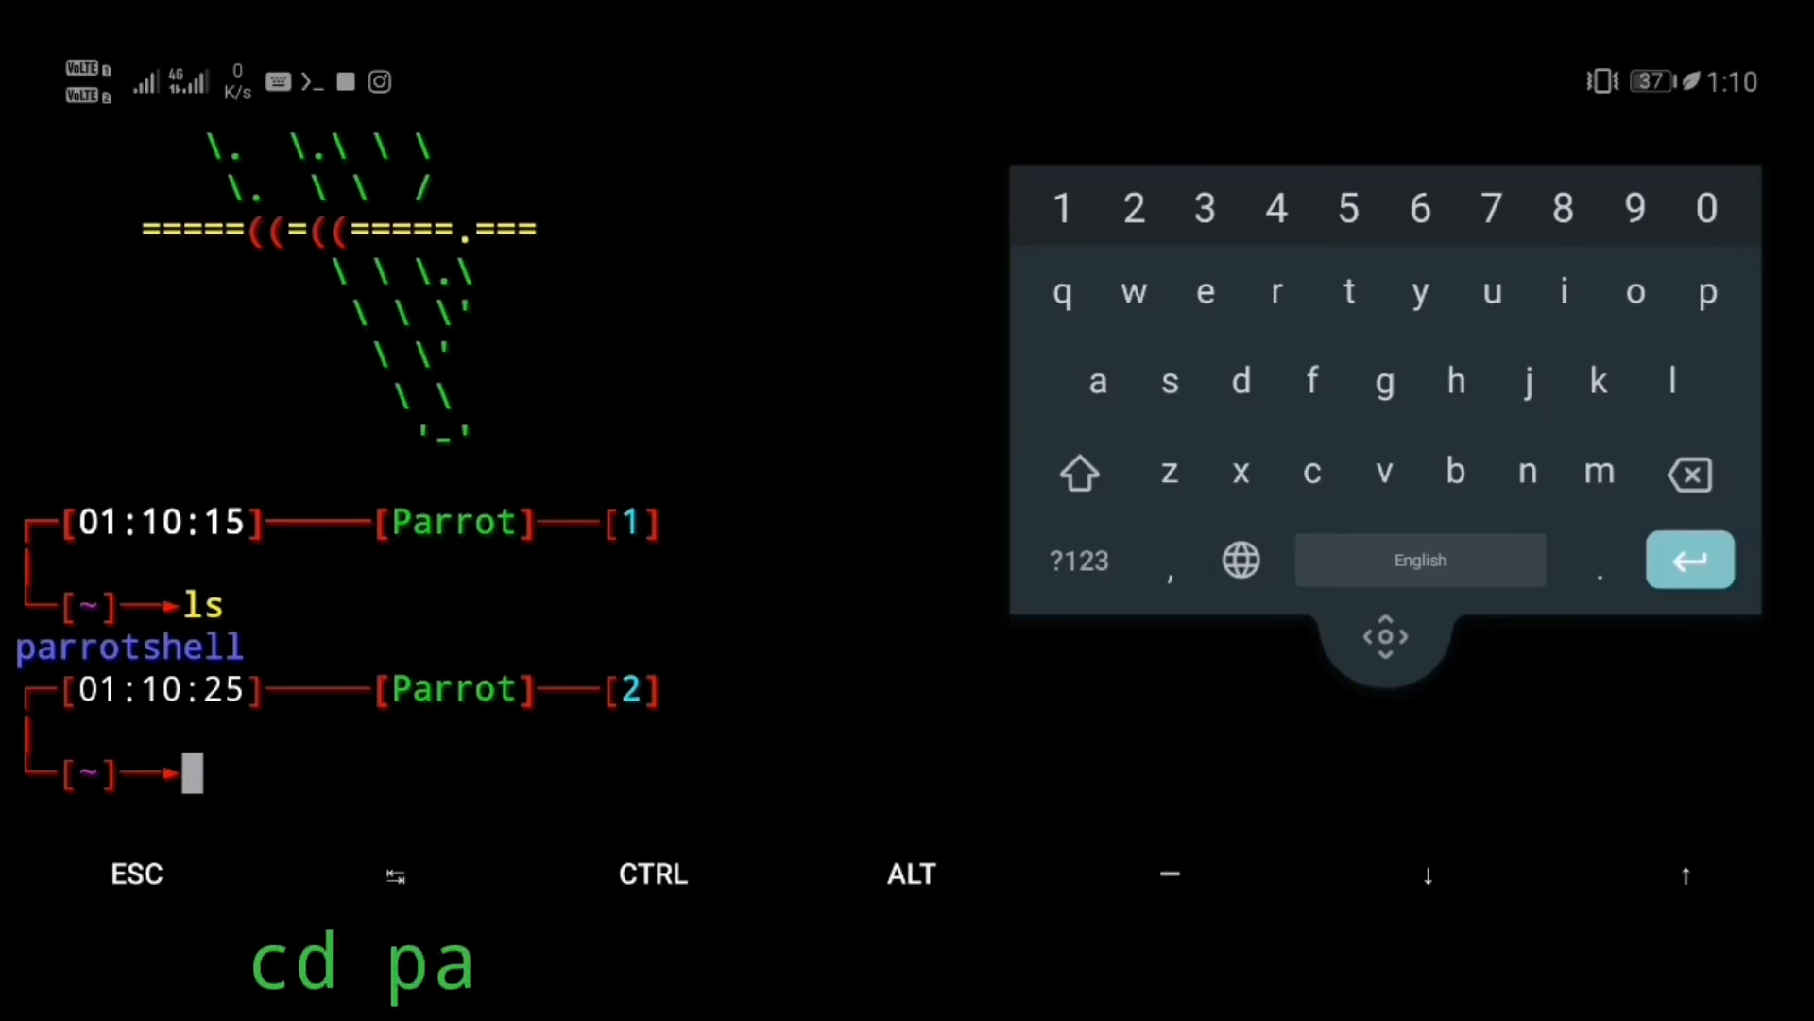
left_click(1098, 292)
type("bash unins")
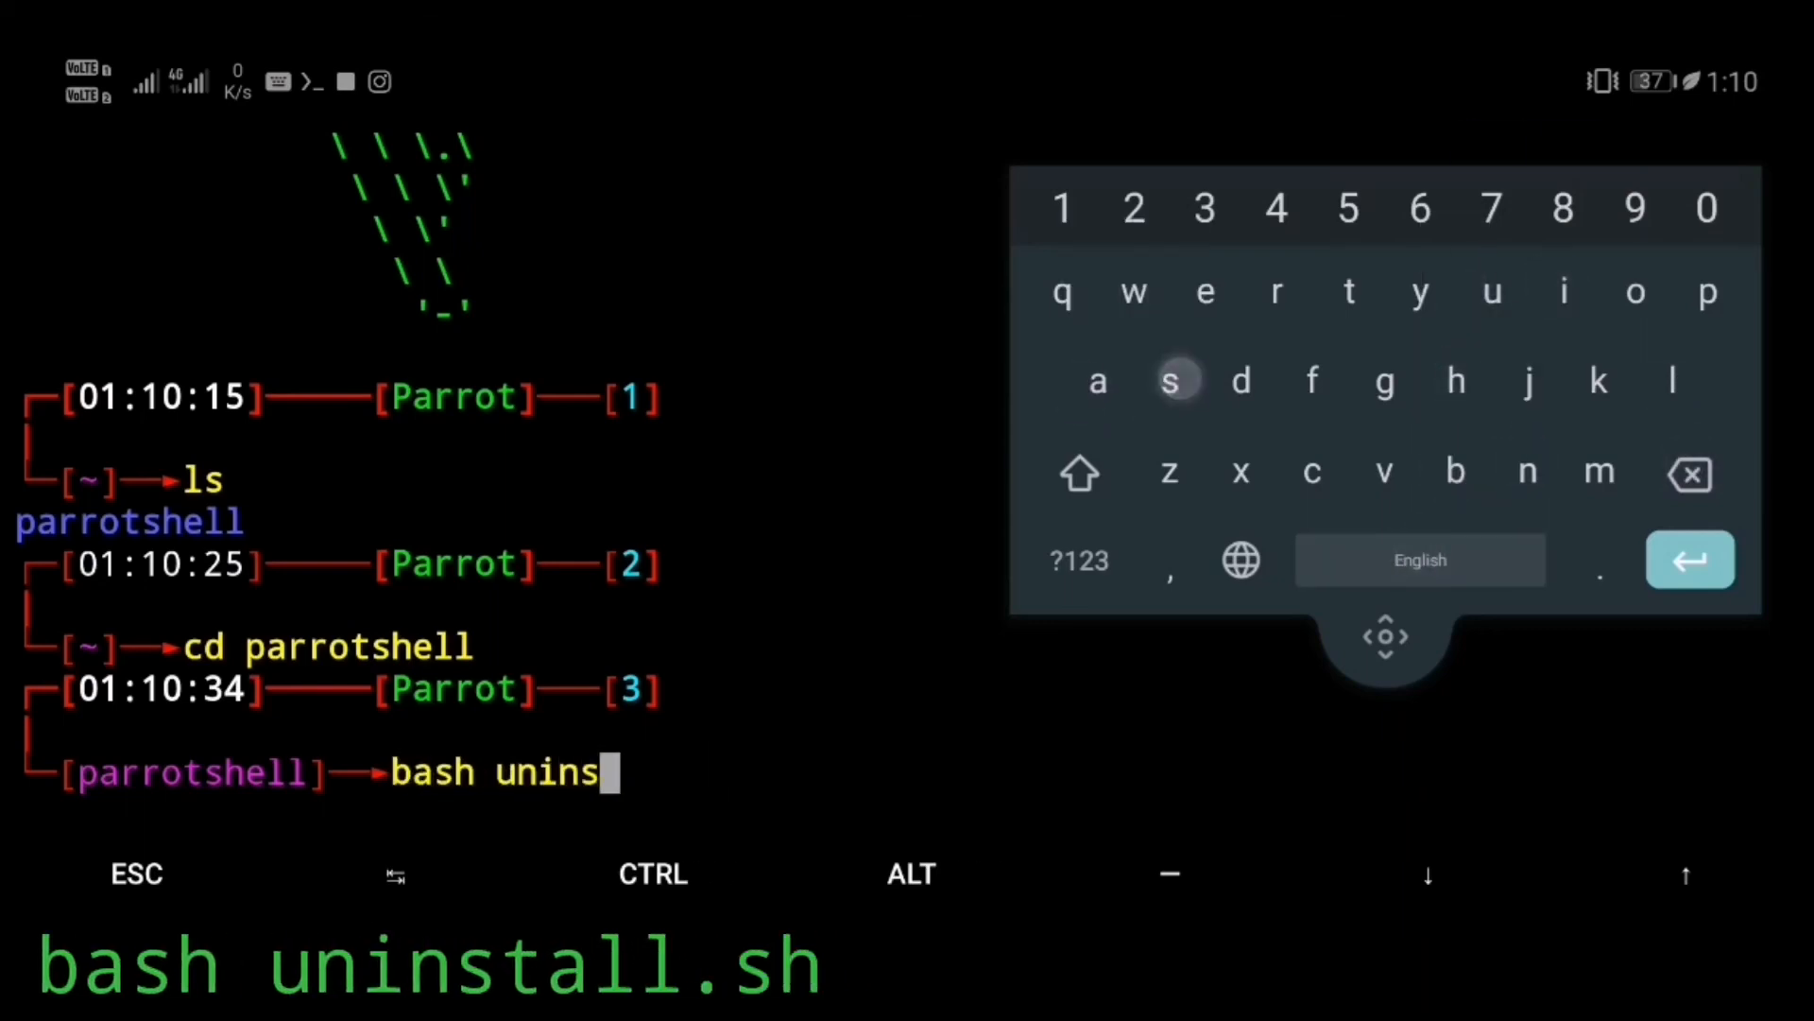
type("tall")
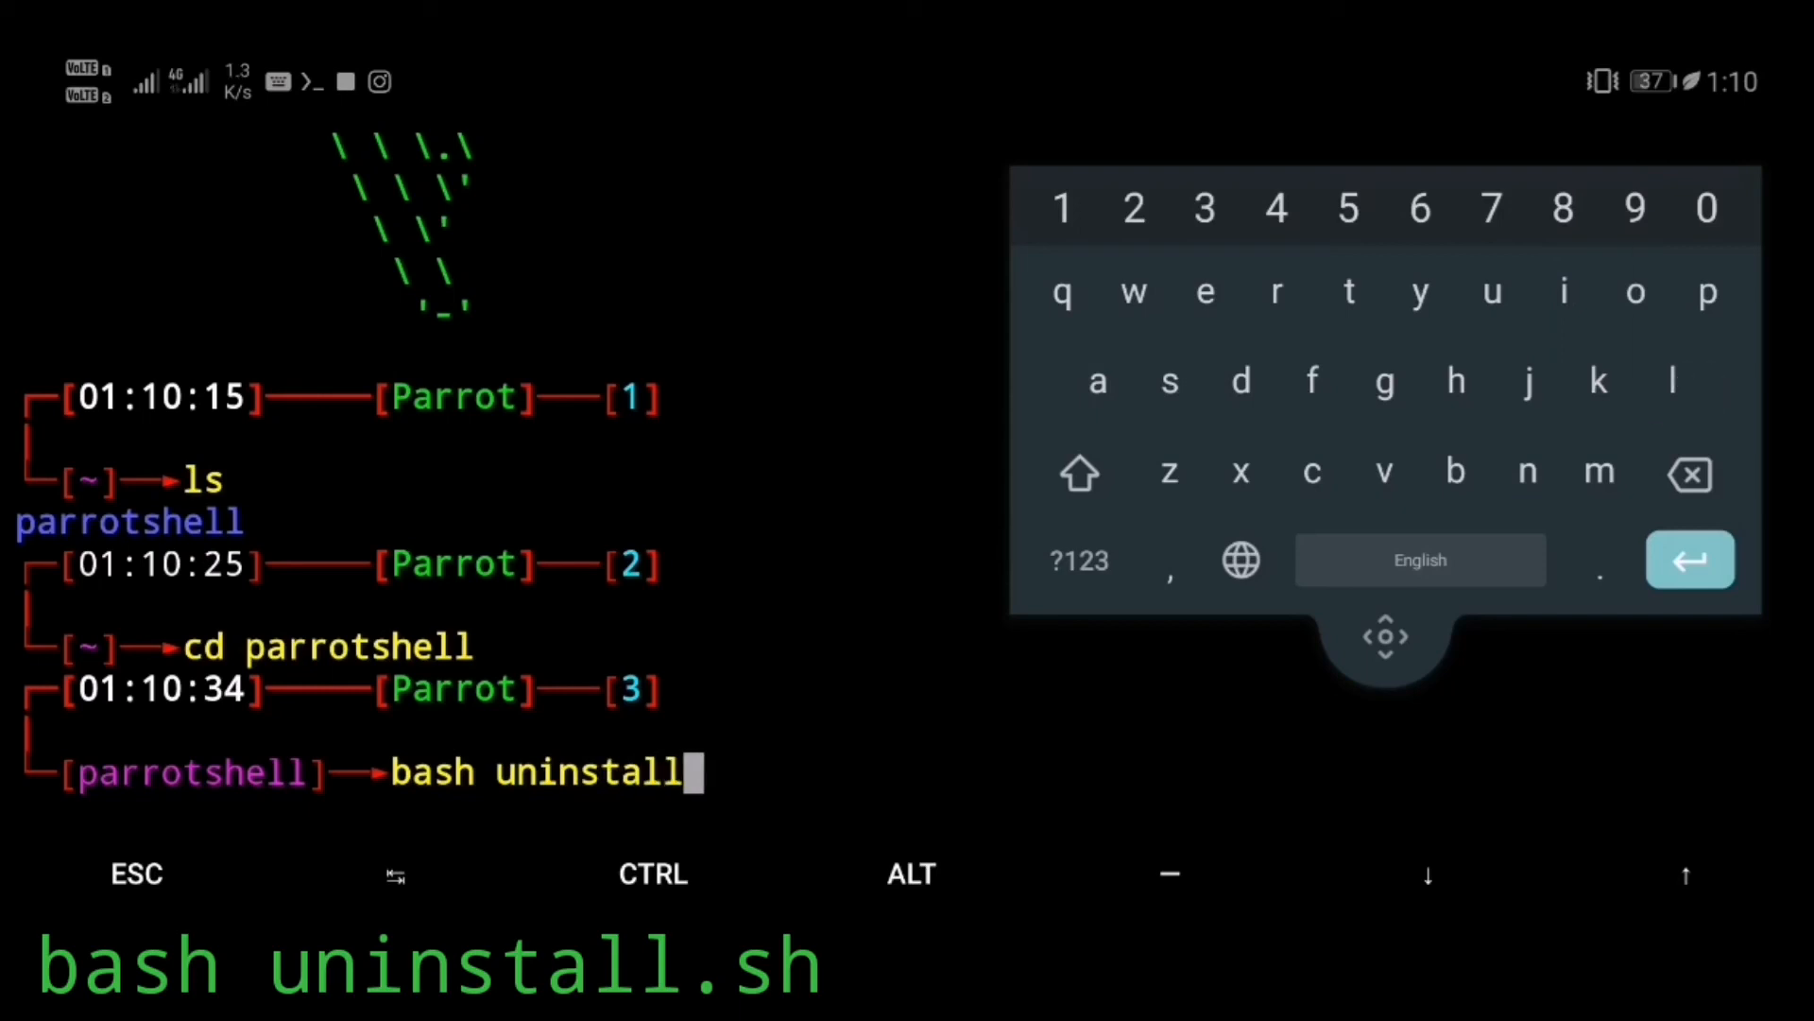
type(".sh")
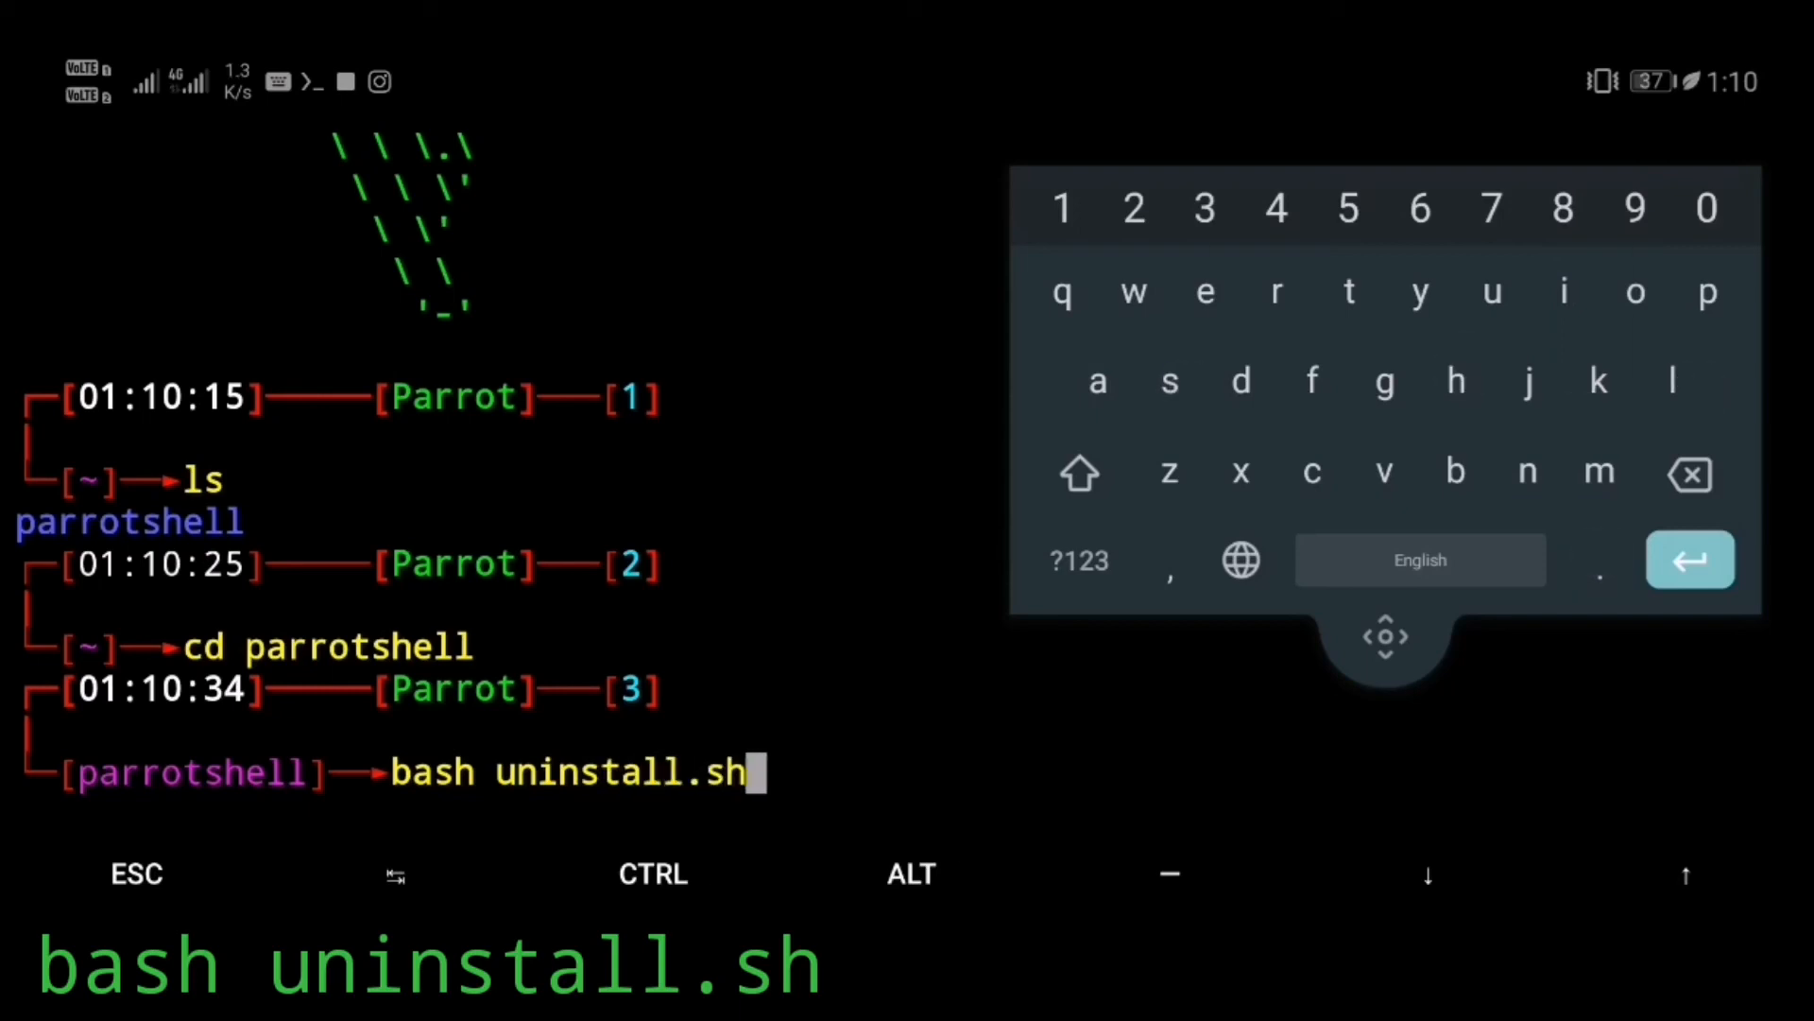